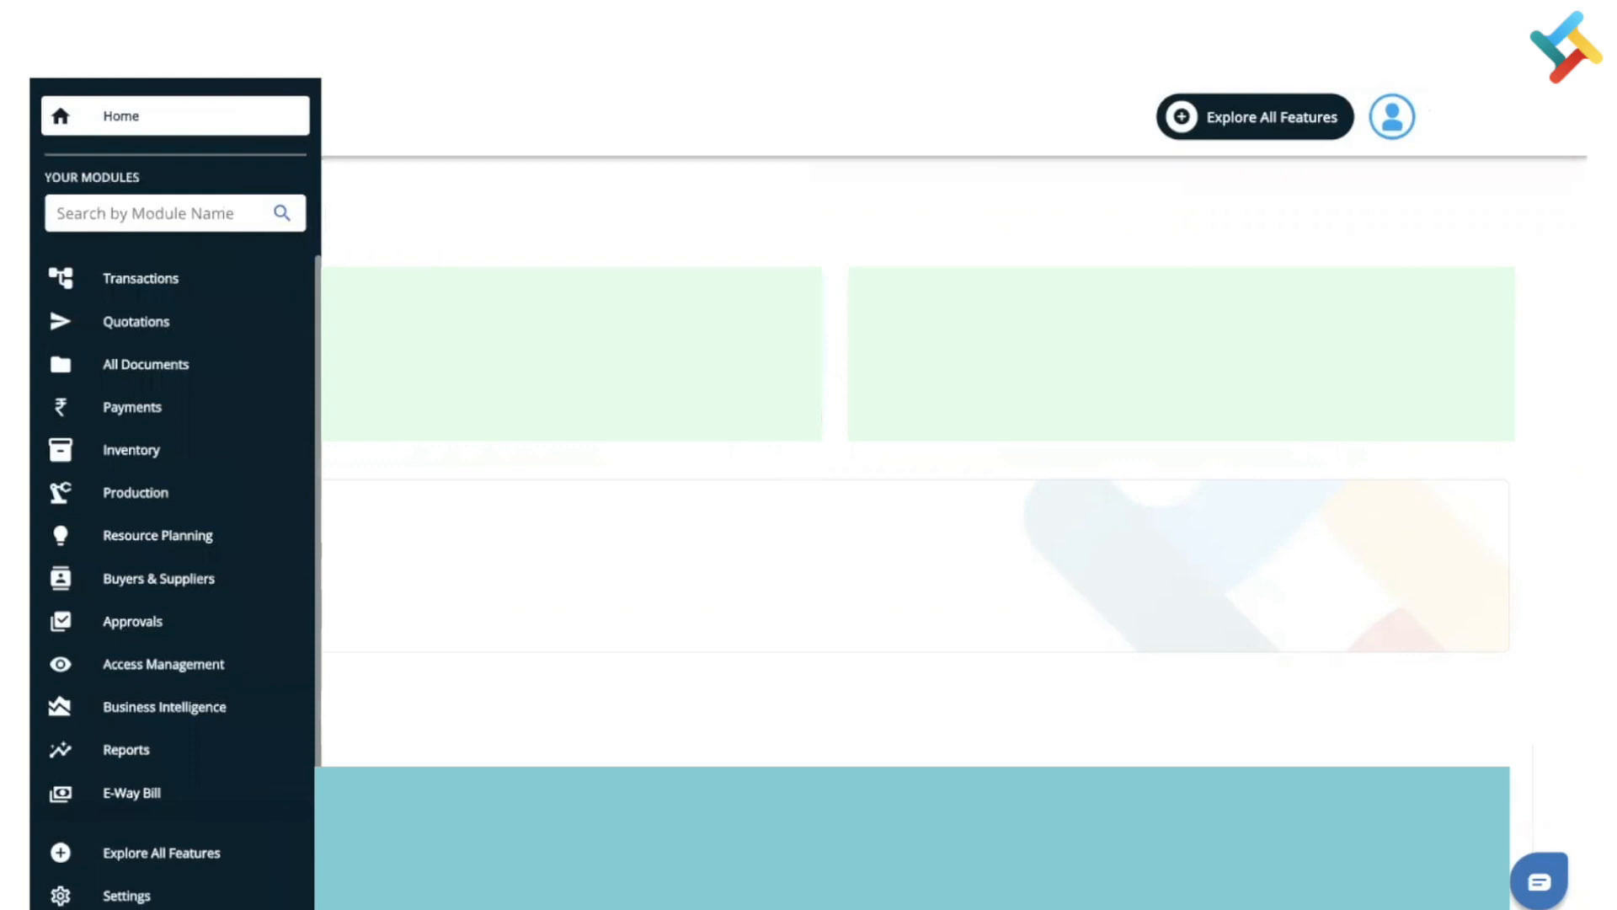
Go to the Inventory module and show the Item Master product list.
{"action": "left_click", "coordinate": [131, 450]}
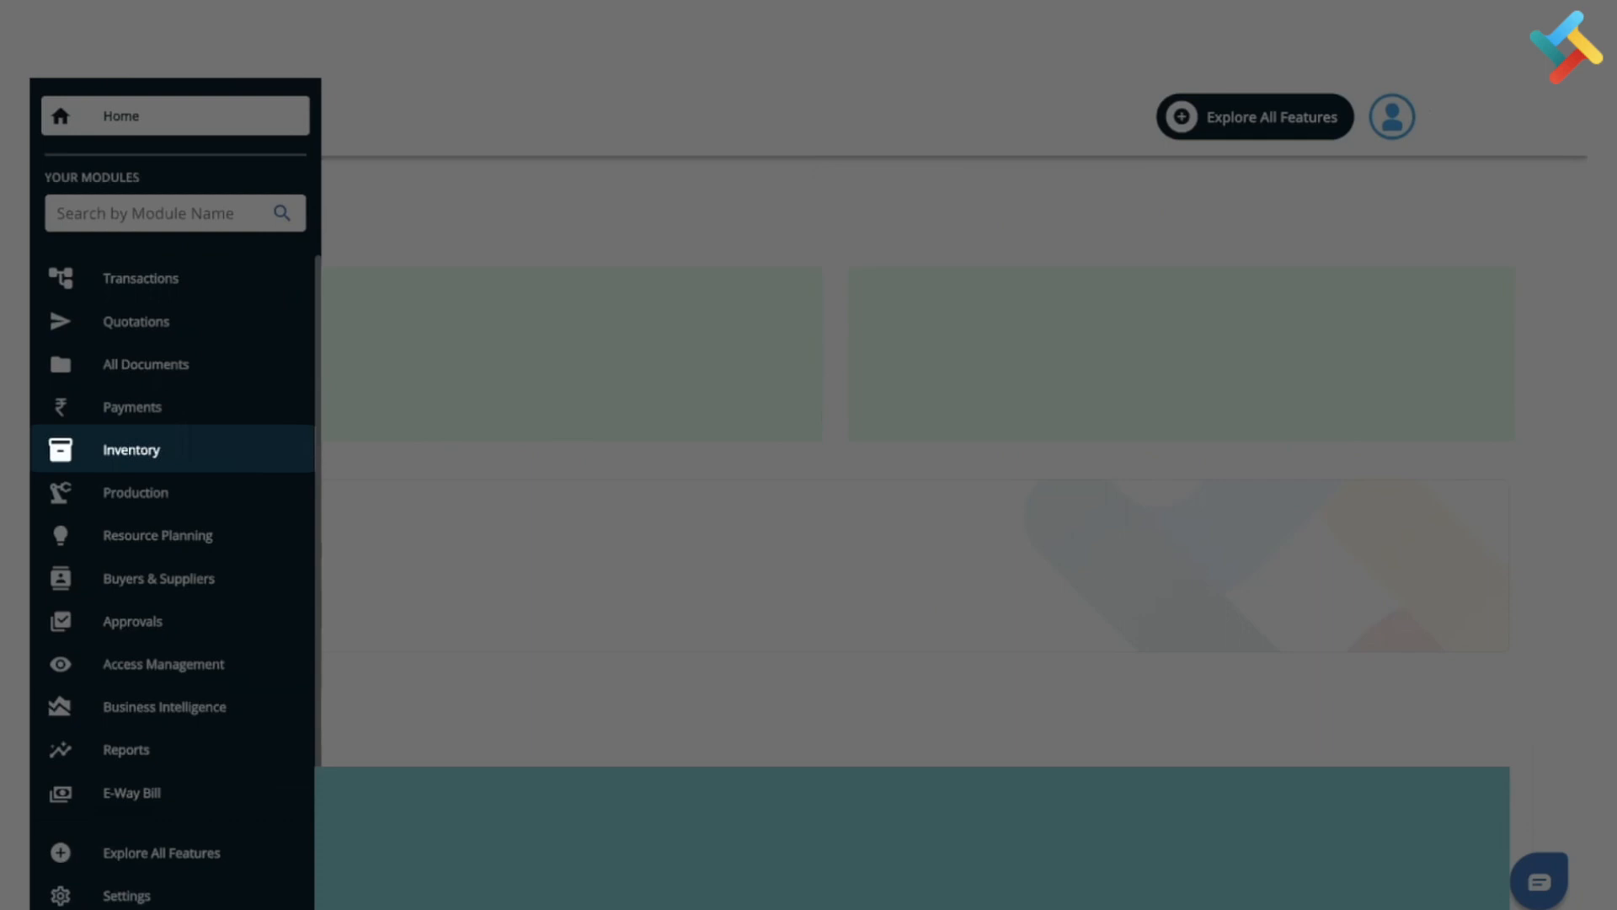
{"action": "left_click", "coordinate": [130, 450]}
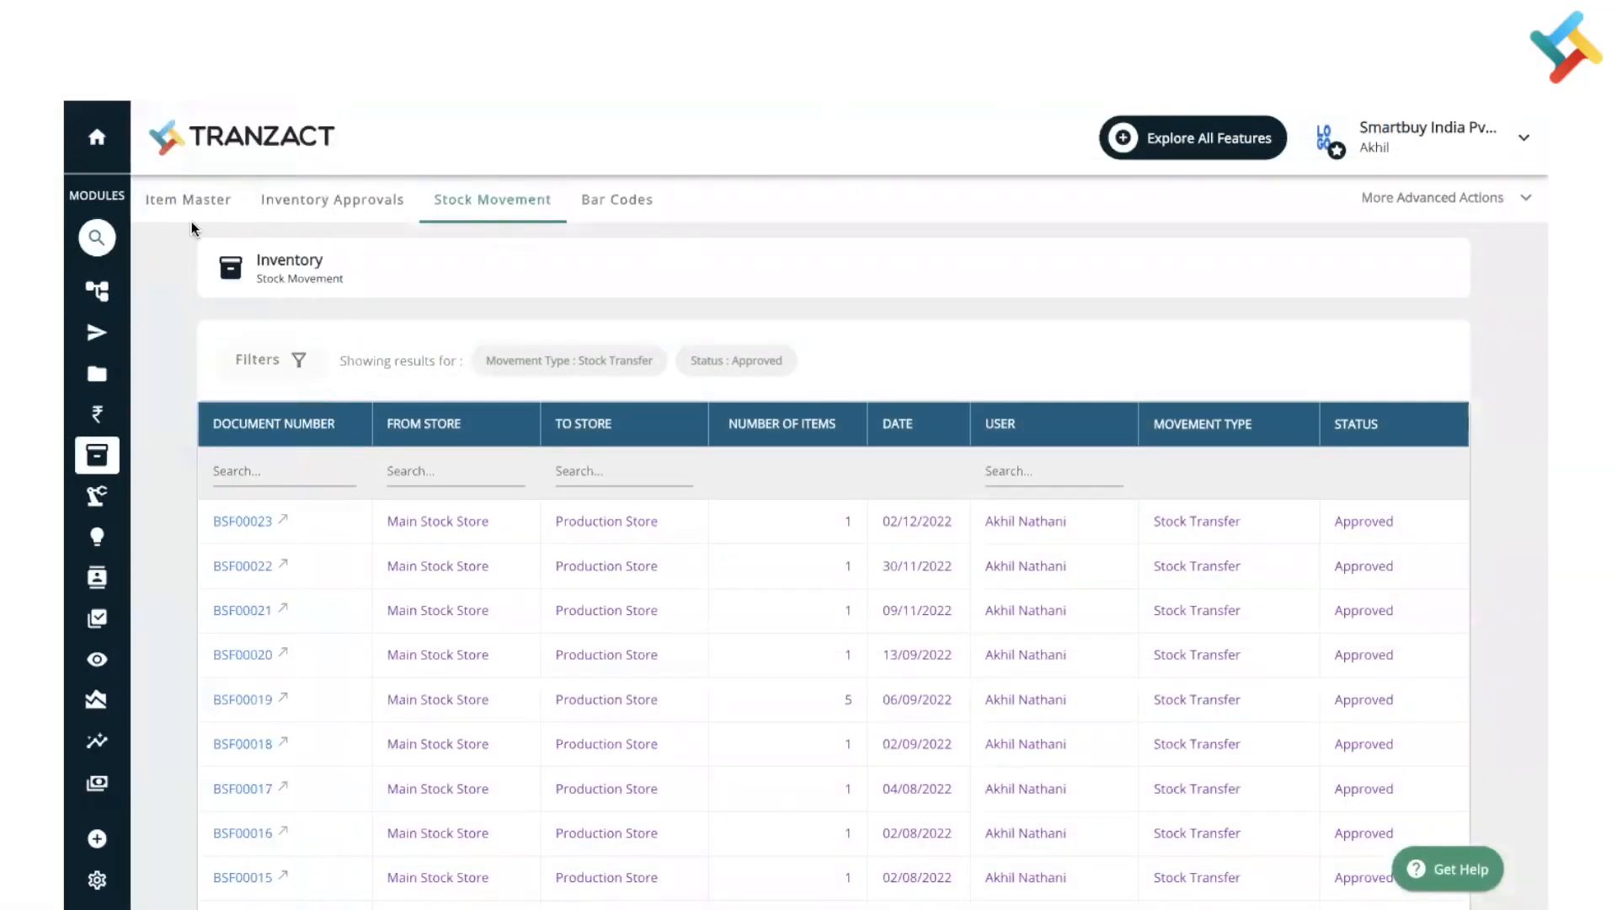
{"action": "left_click", "coordinate": [188, 199]}
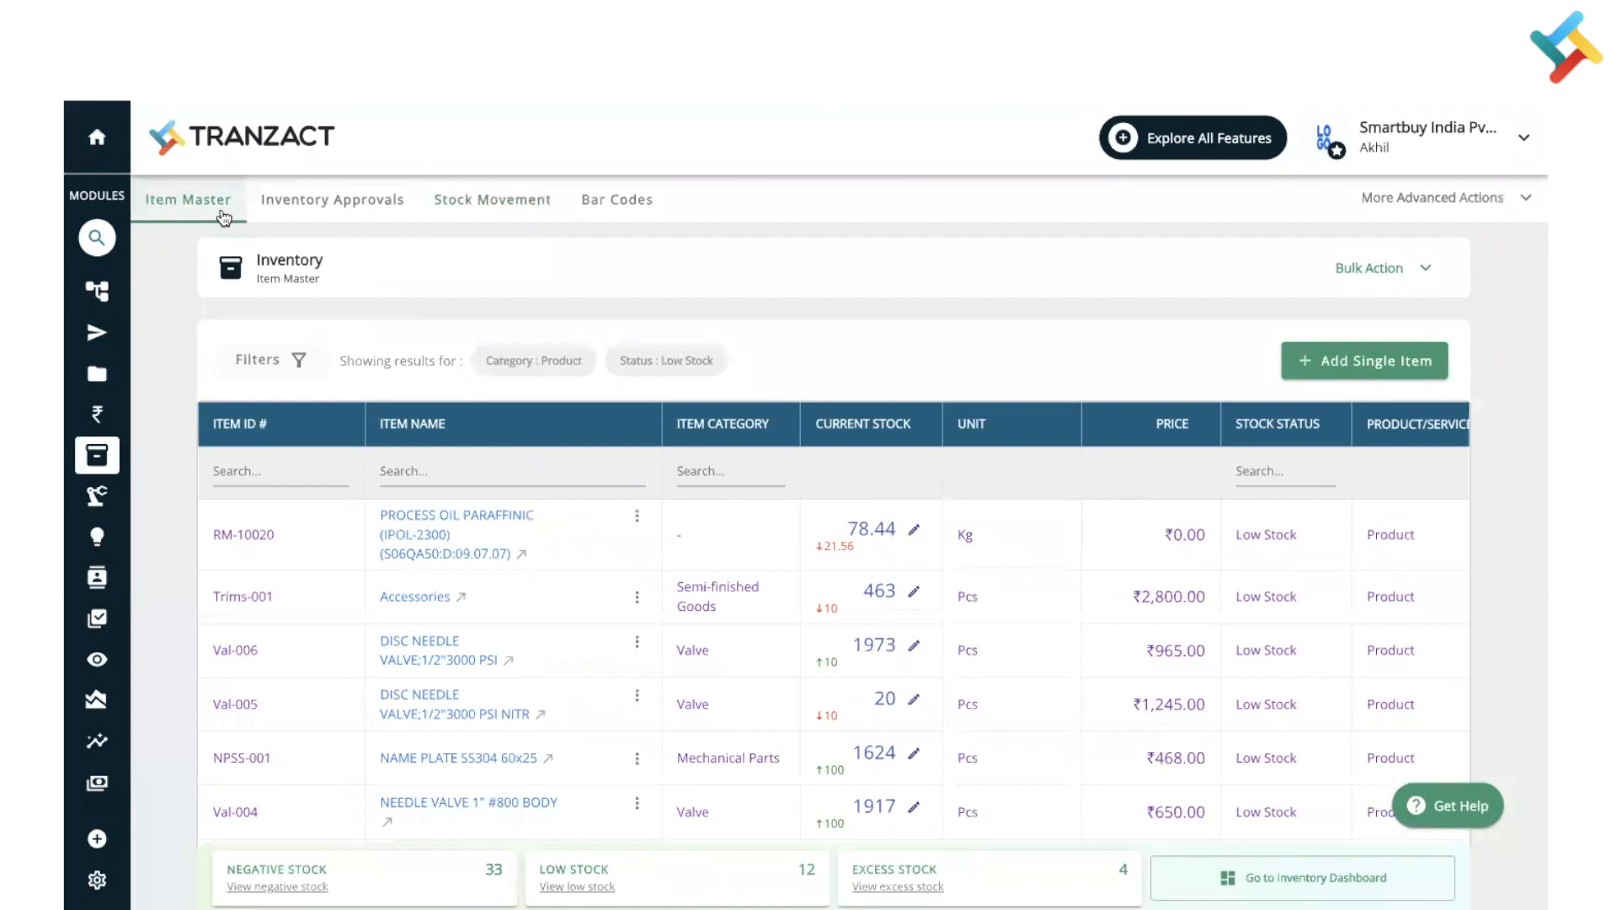
{"action": "mouse_move", "coordinate": [252, 213]}
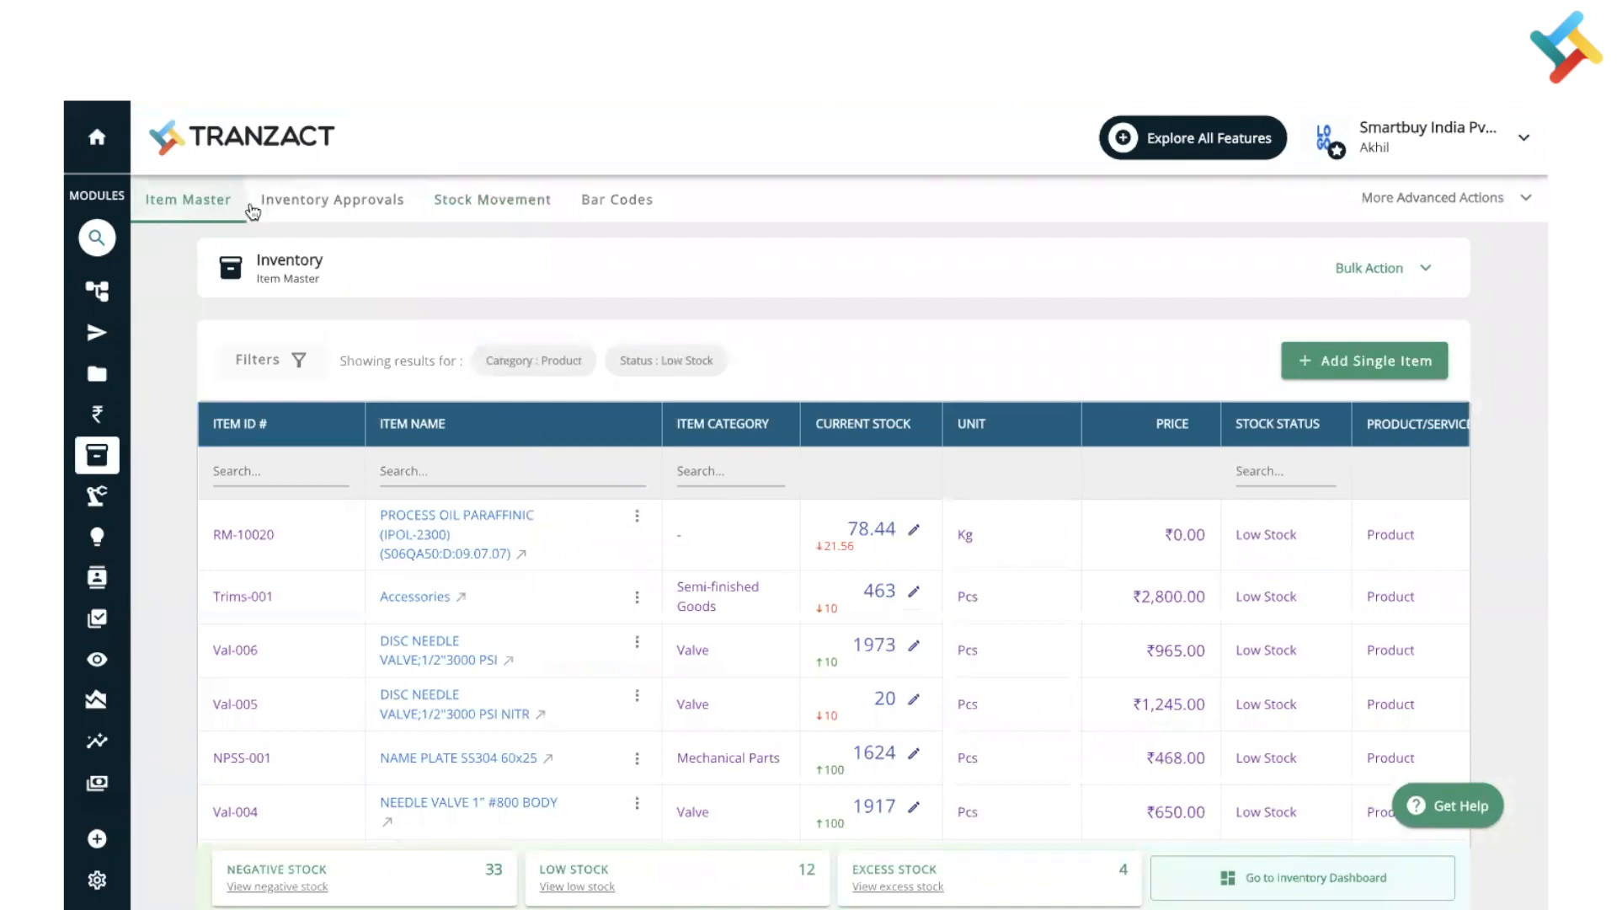
{"action": "mouse_move", "coordinate": [923, 306]}
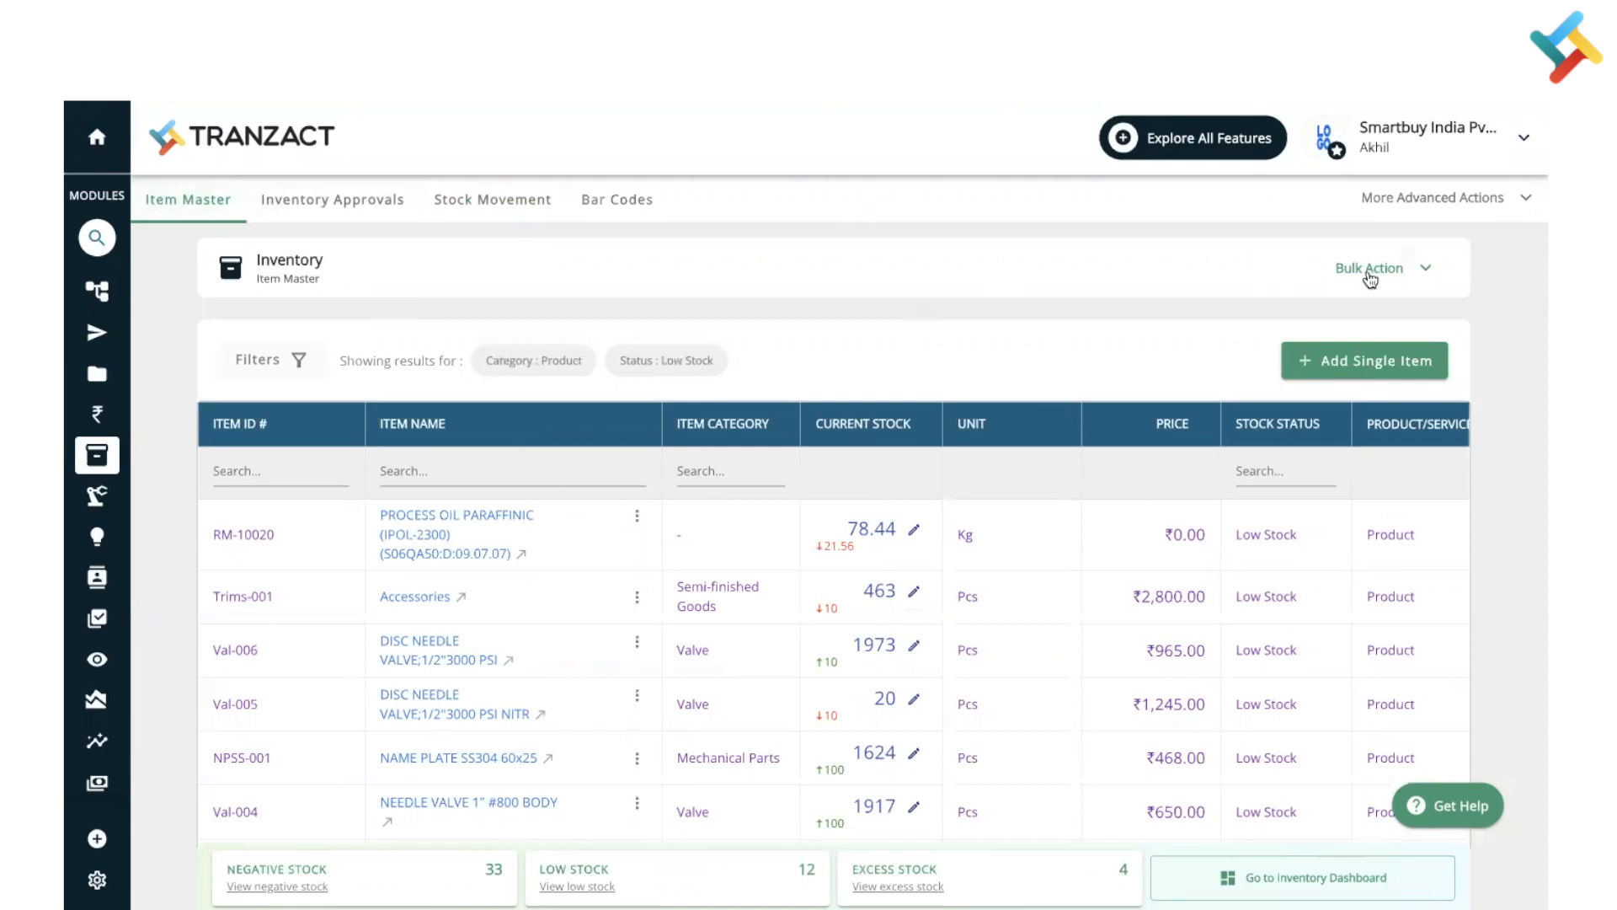
Start a bulk Update Stock in Add Stock mode for Main Stock Store with Use FIFO Price unchecked.
{"action": "left_click", "coordinate": [1374, 267]}
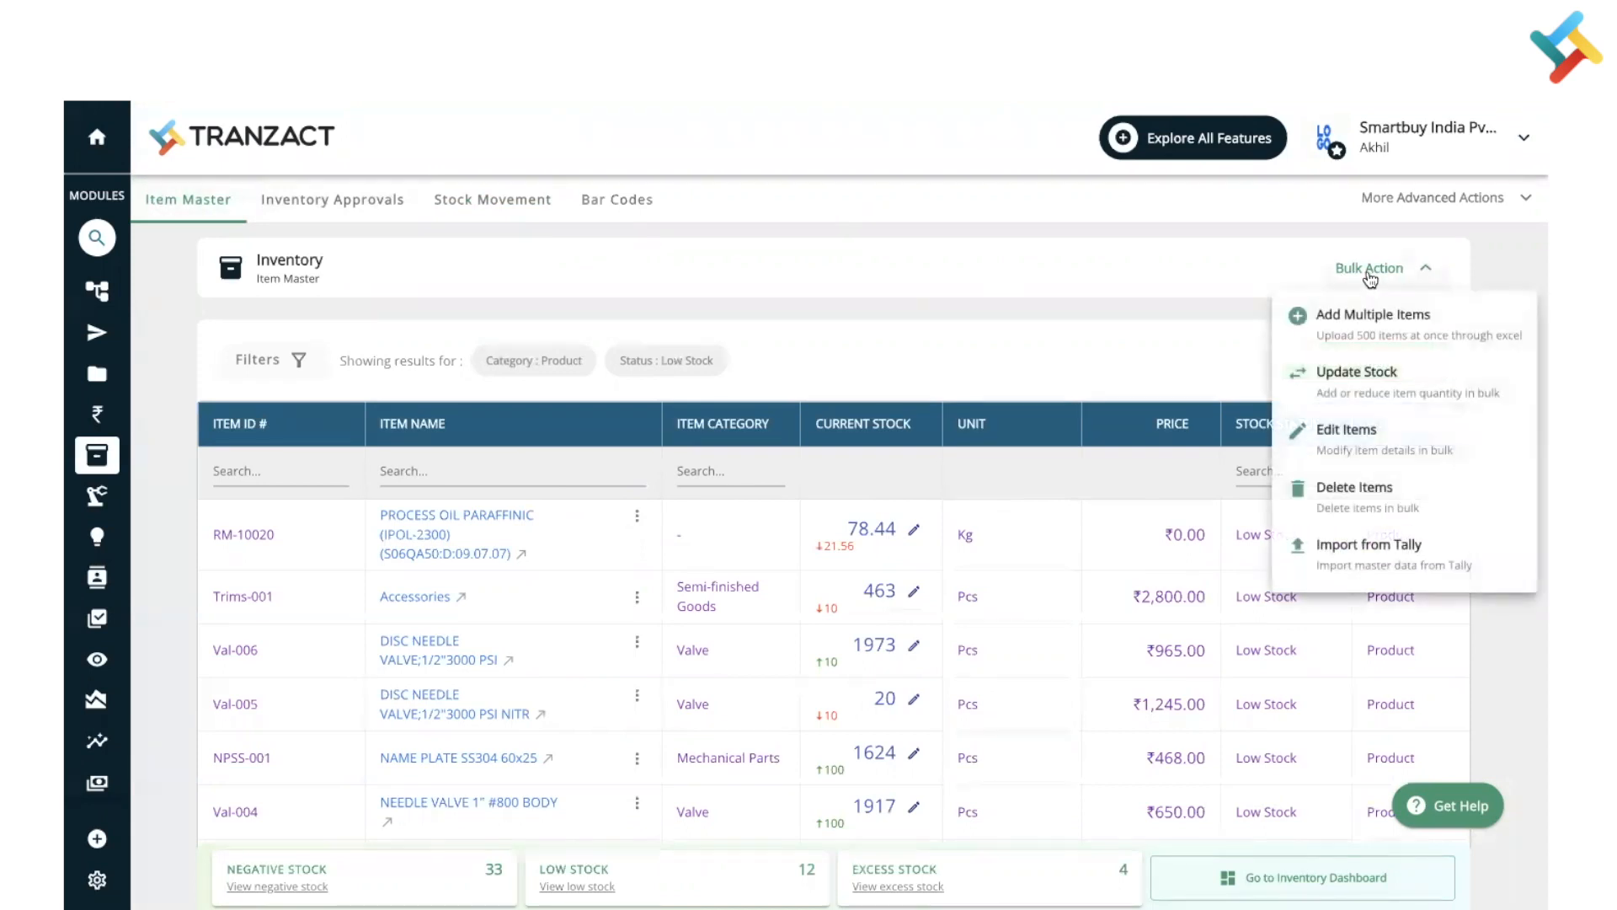
{"action": "mouse_move", "coordinate": [1356, 380]}
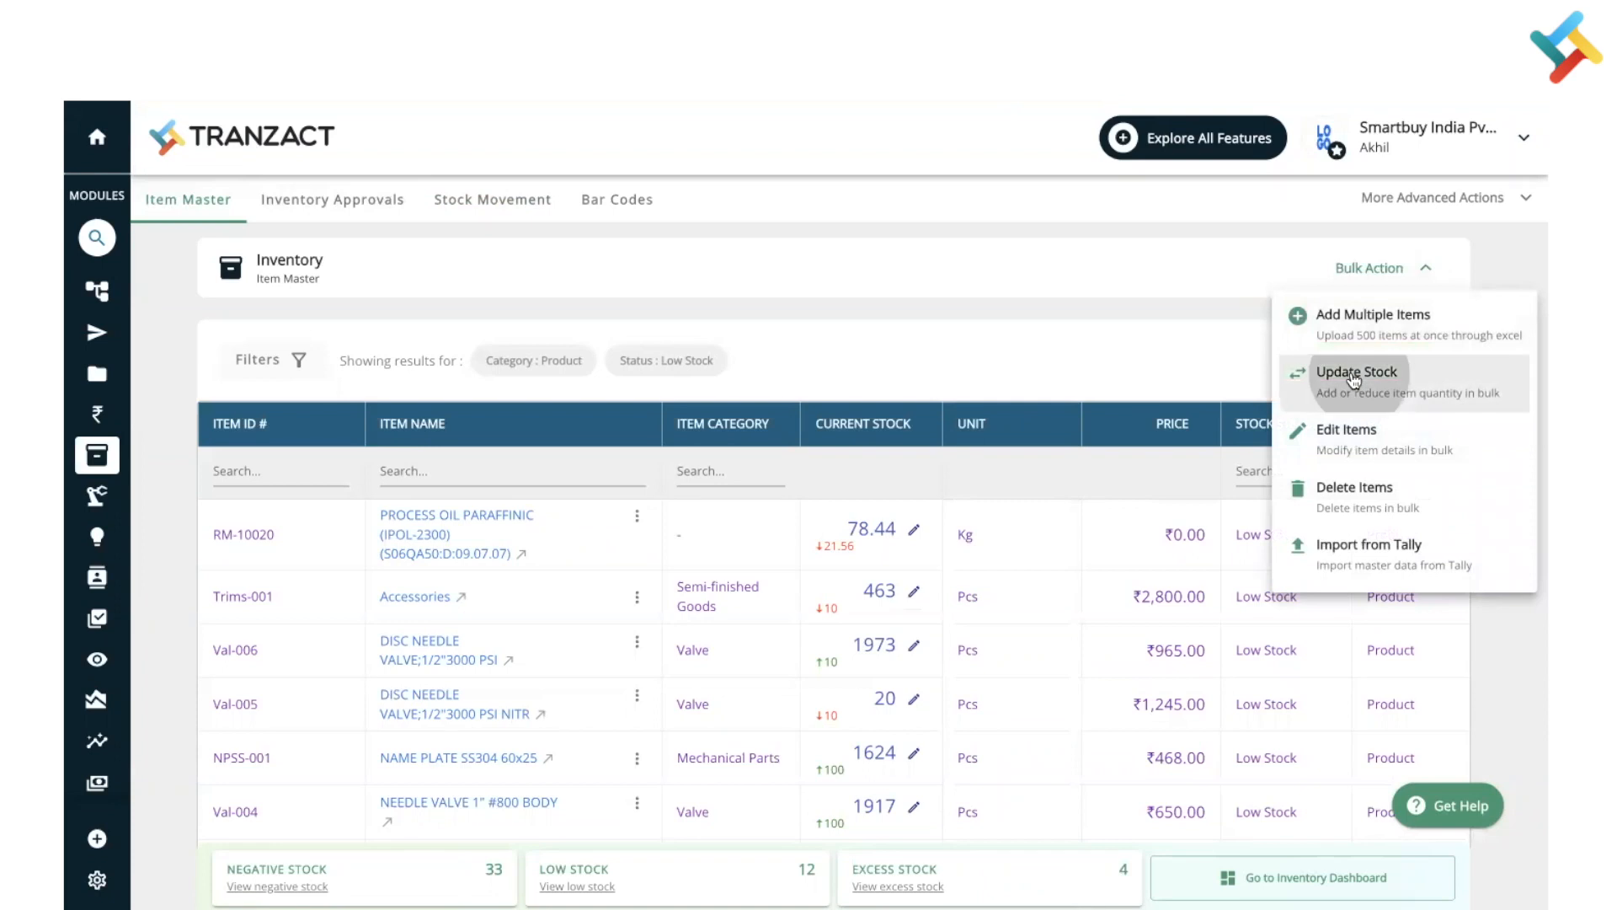
{"action": "left_click", "coordinate": [1356, 372]}
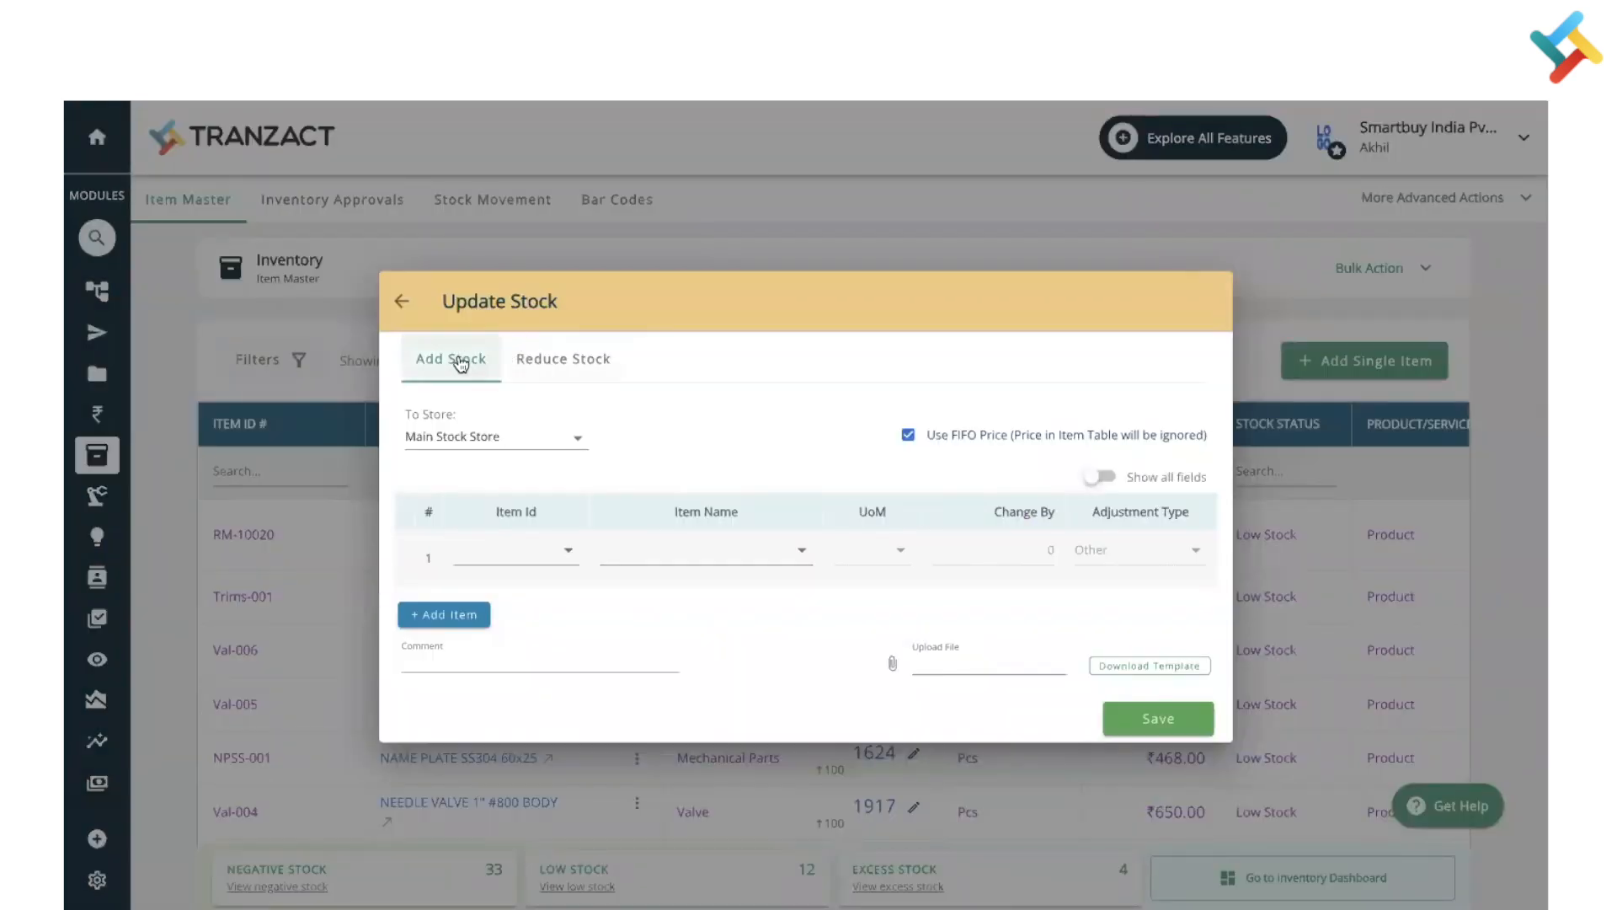
{"action": "left_click", "coordinate": [564, 358]}
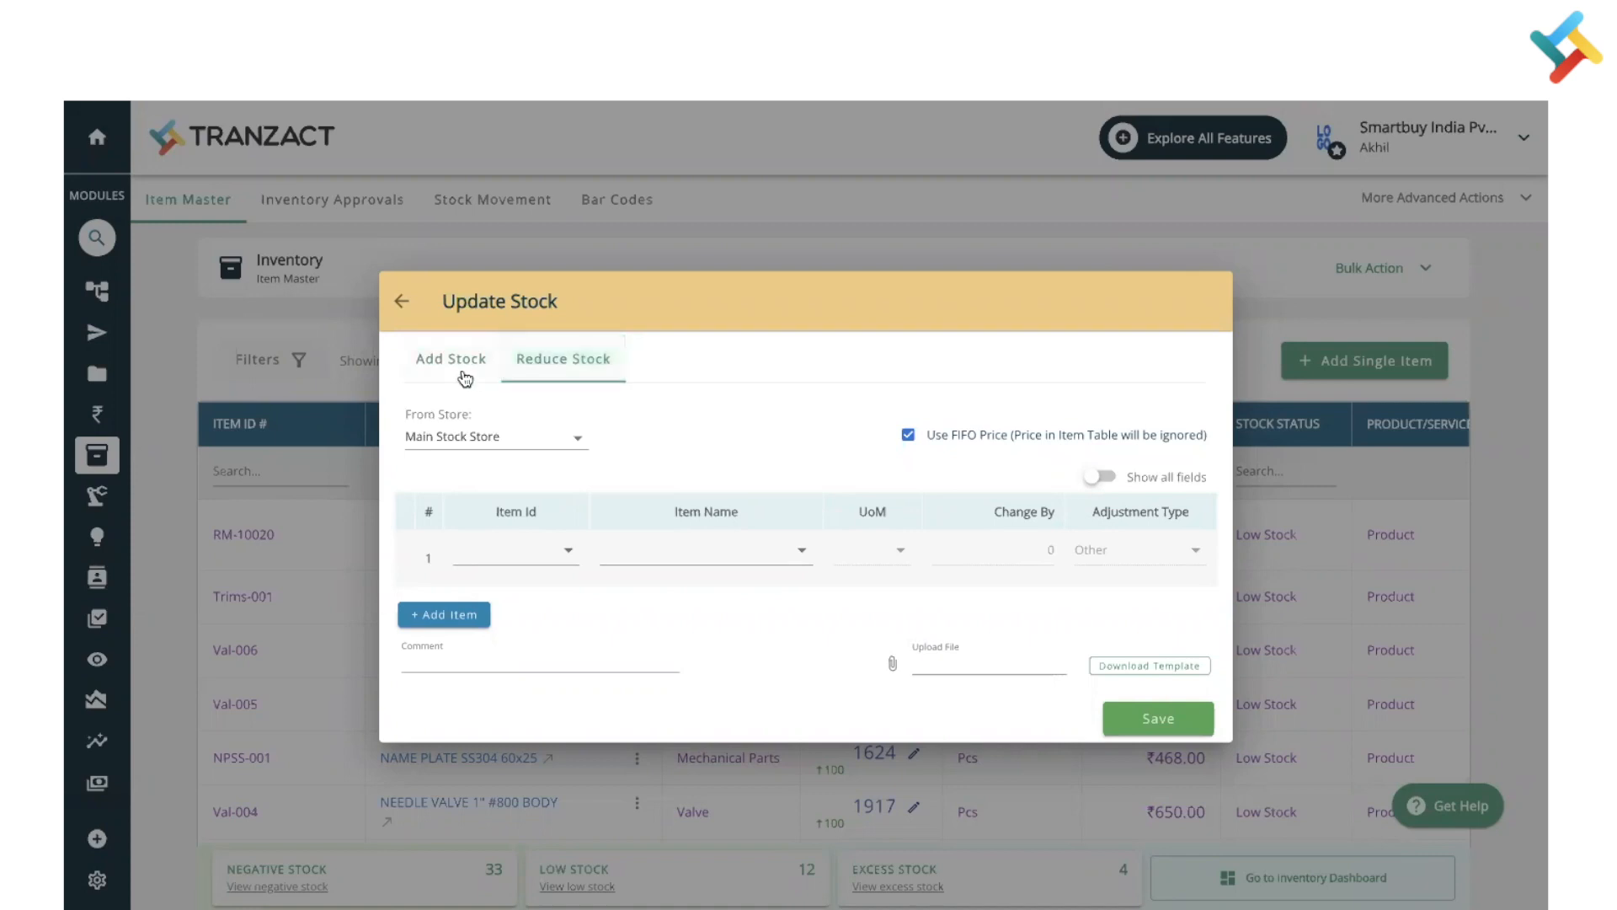
{"action": "left_click", "coordinate": [451, 358]}
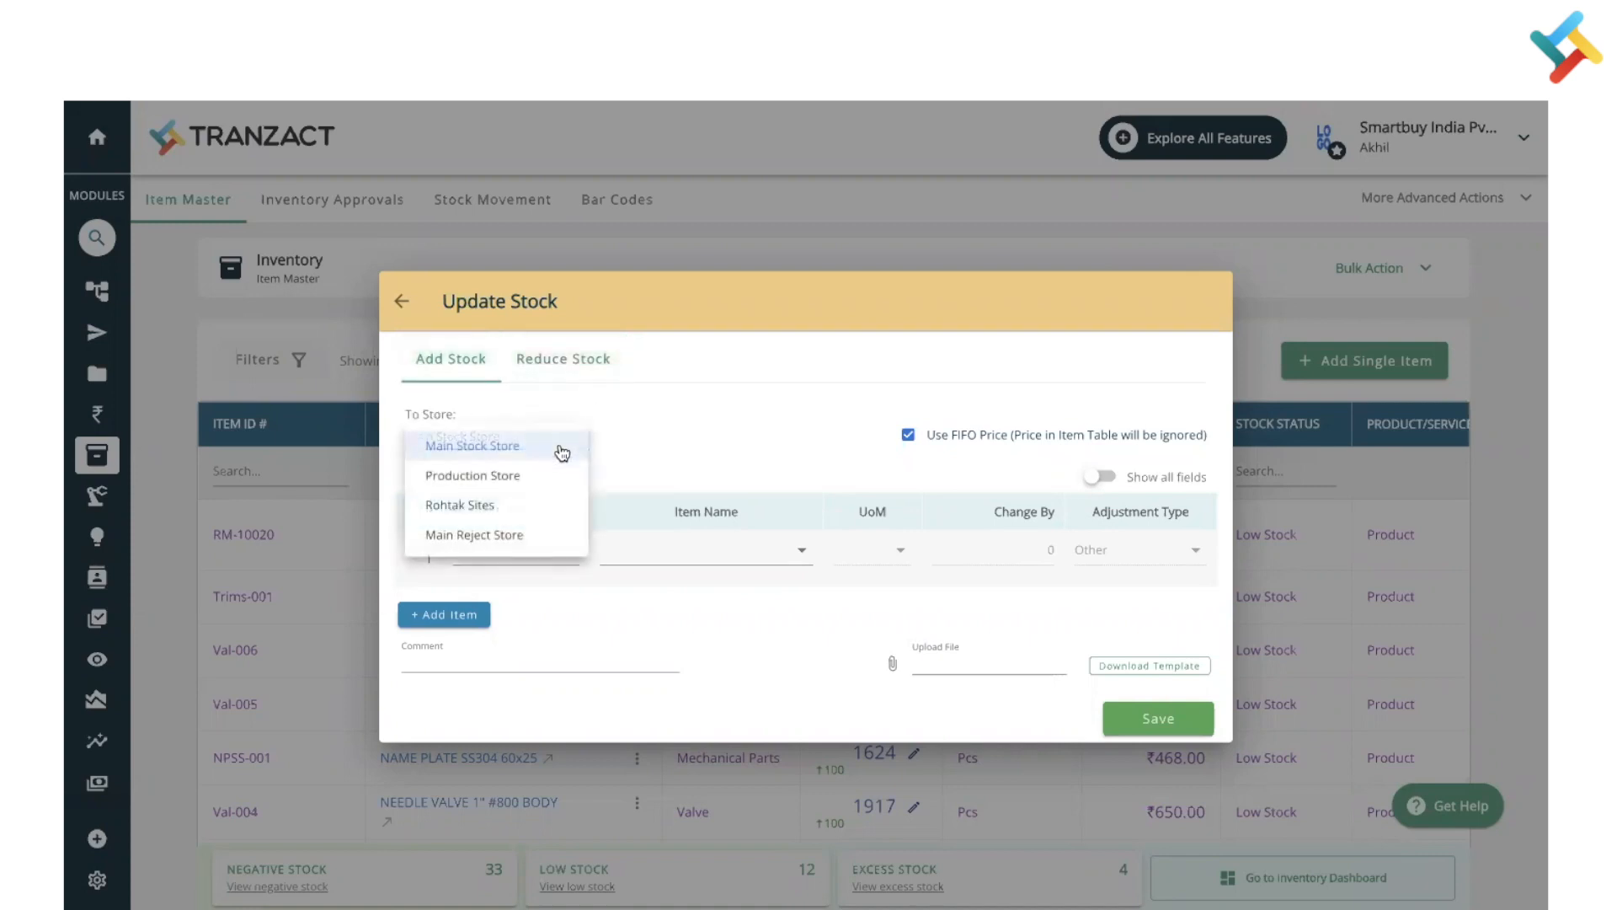
{"action": "left_click", "coordinate": [473, 445]}
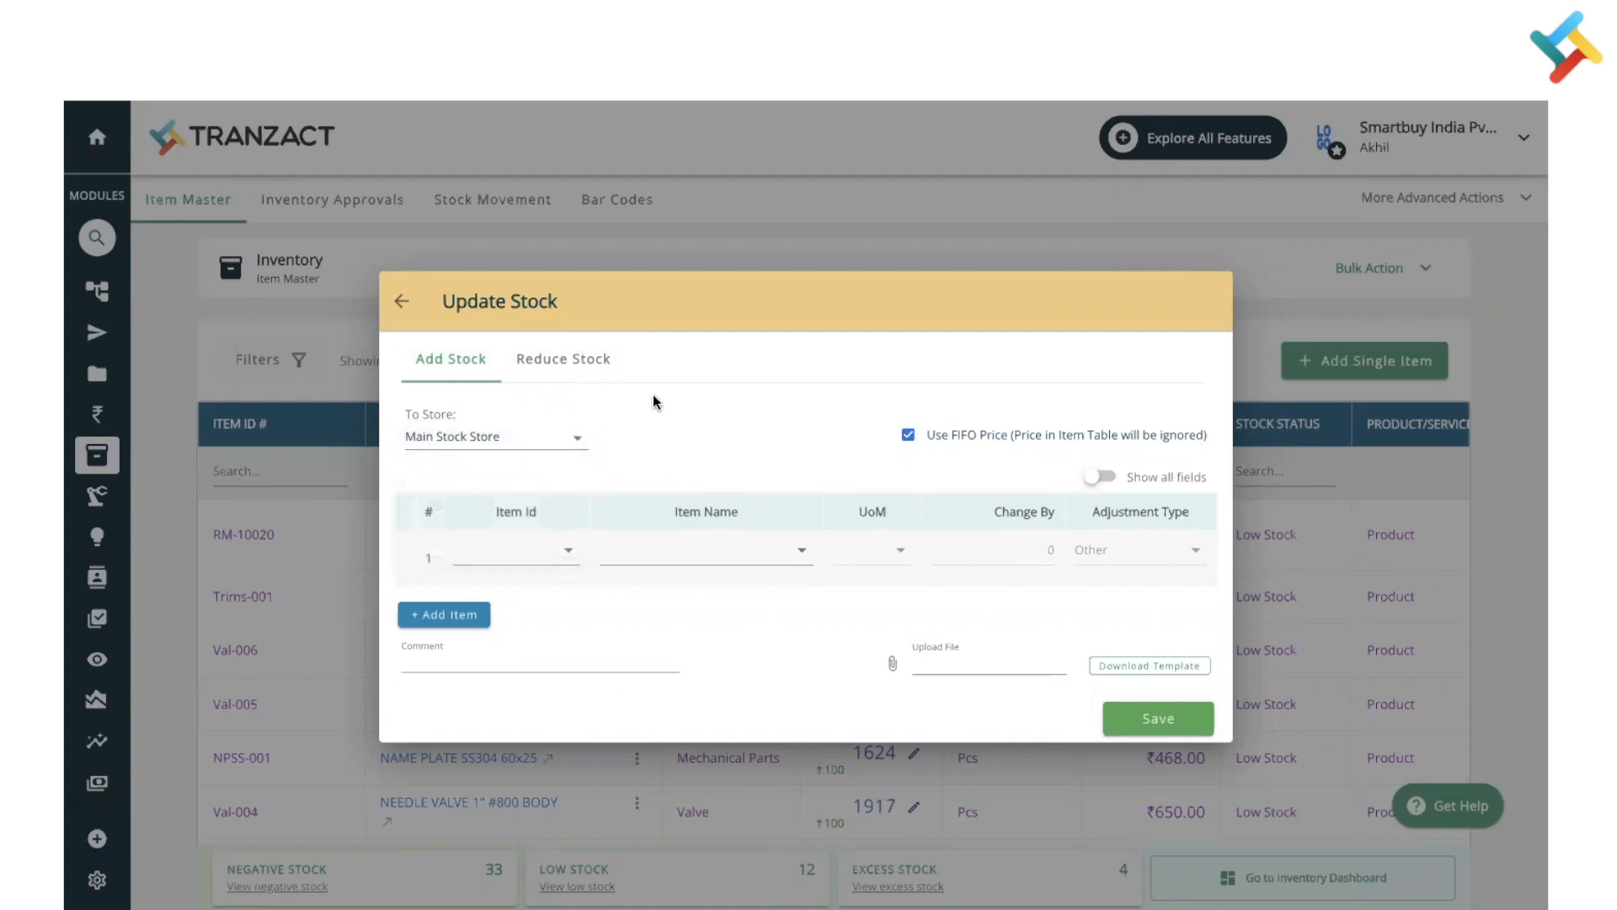
{"action": "left_click", "coordinate": [907, 434]}
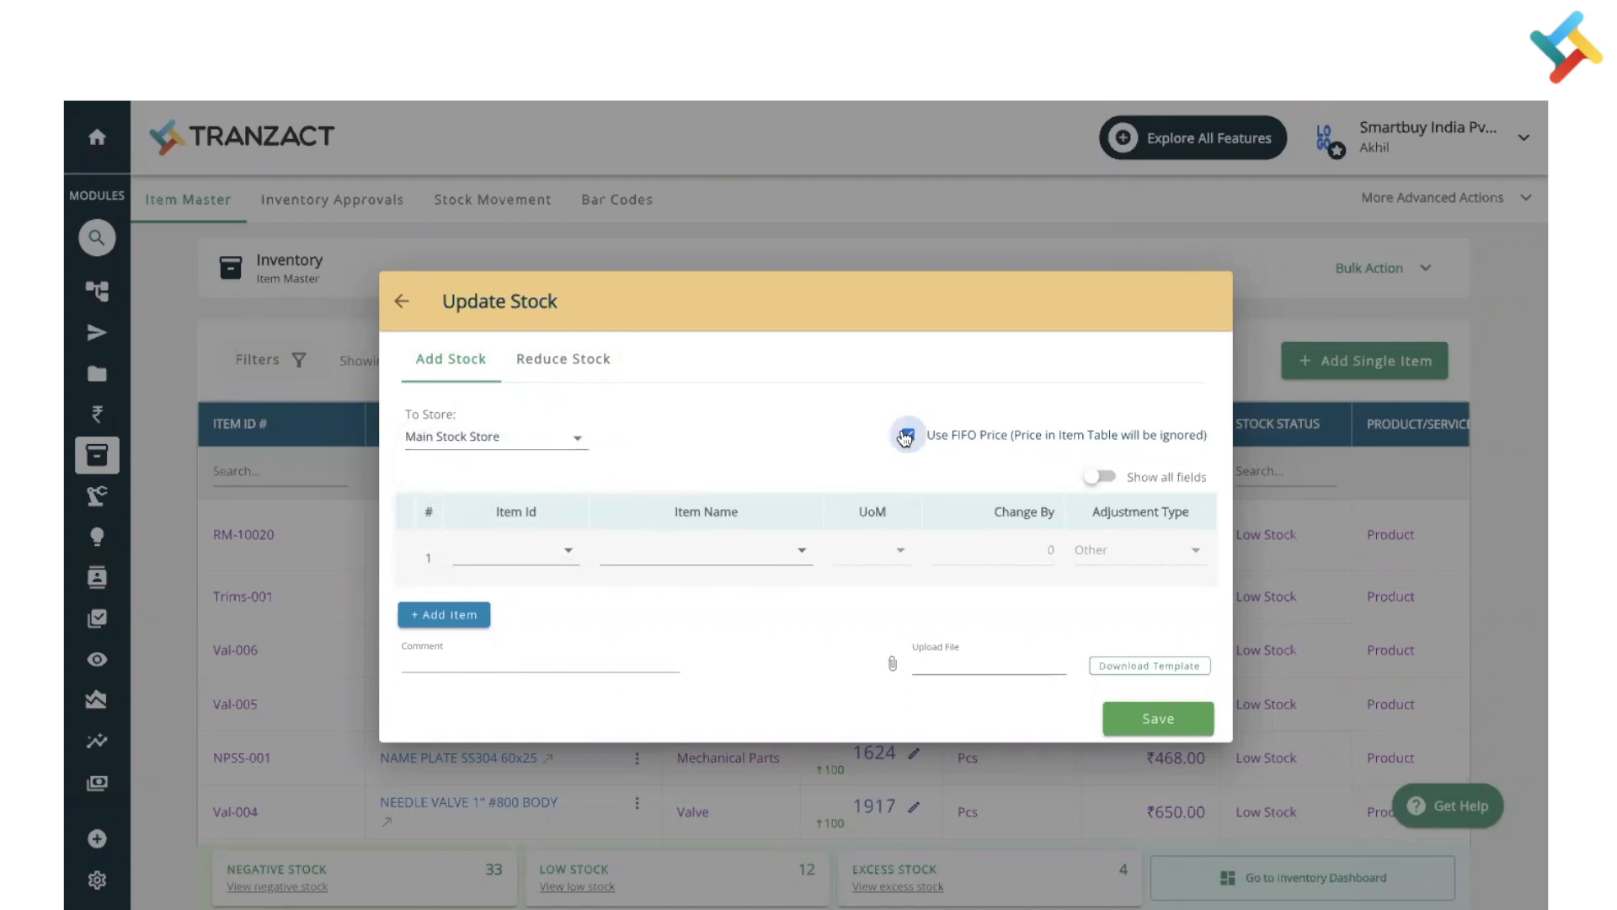
{"action": "left_click", "coordinate": [908, 434]}
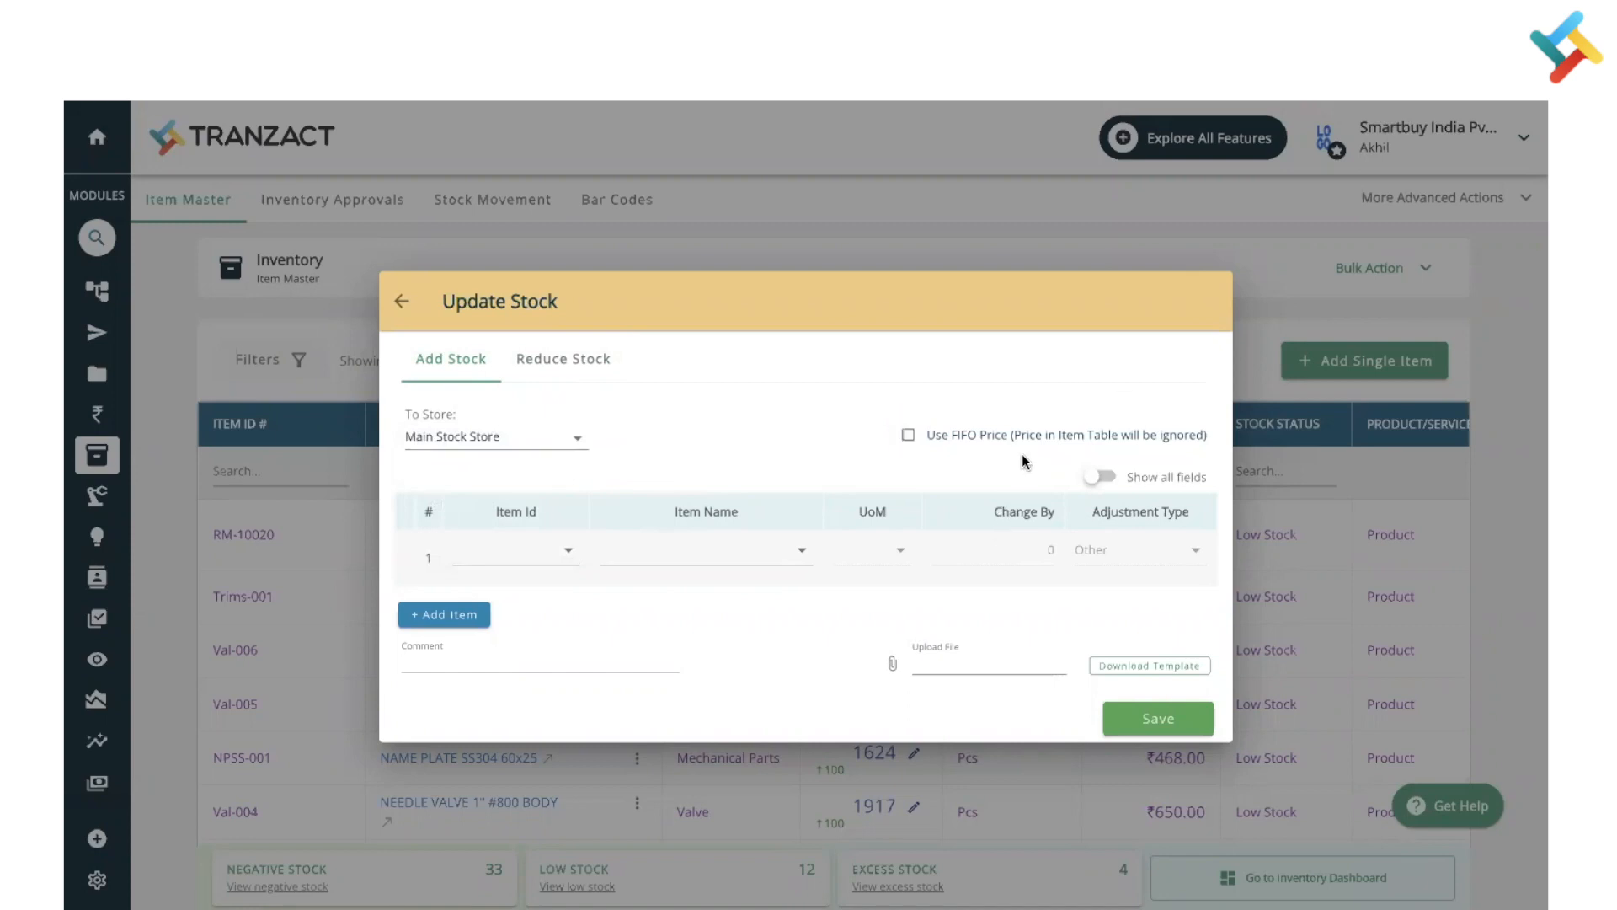
{"action": "mouse_move", "coordinate": [998, 536]}
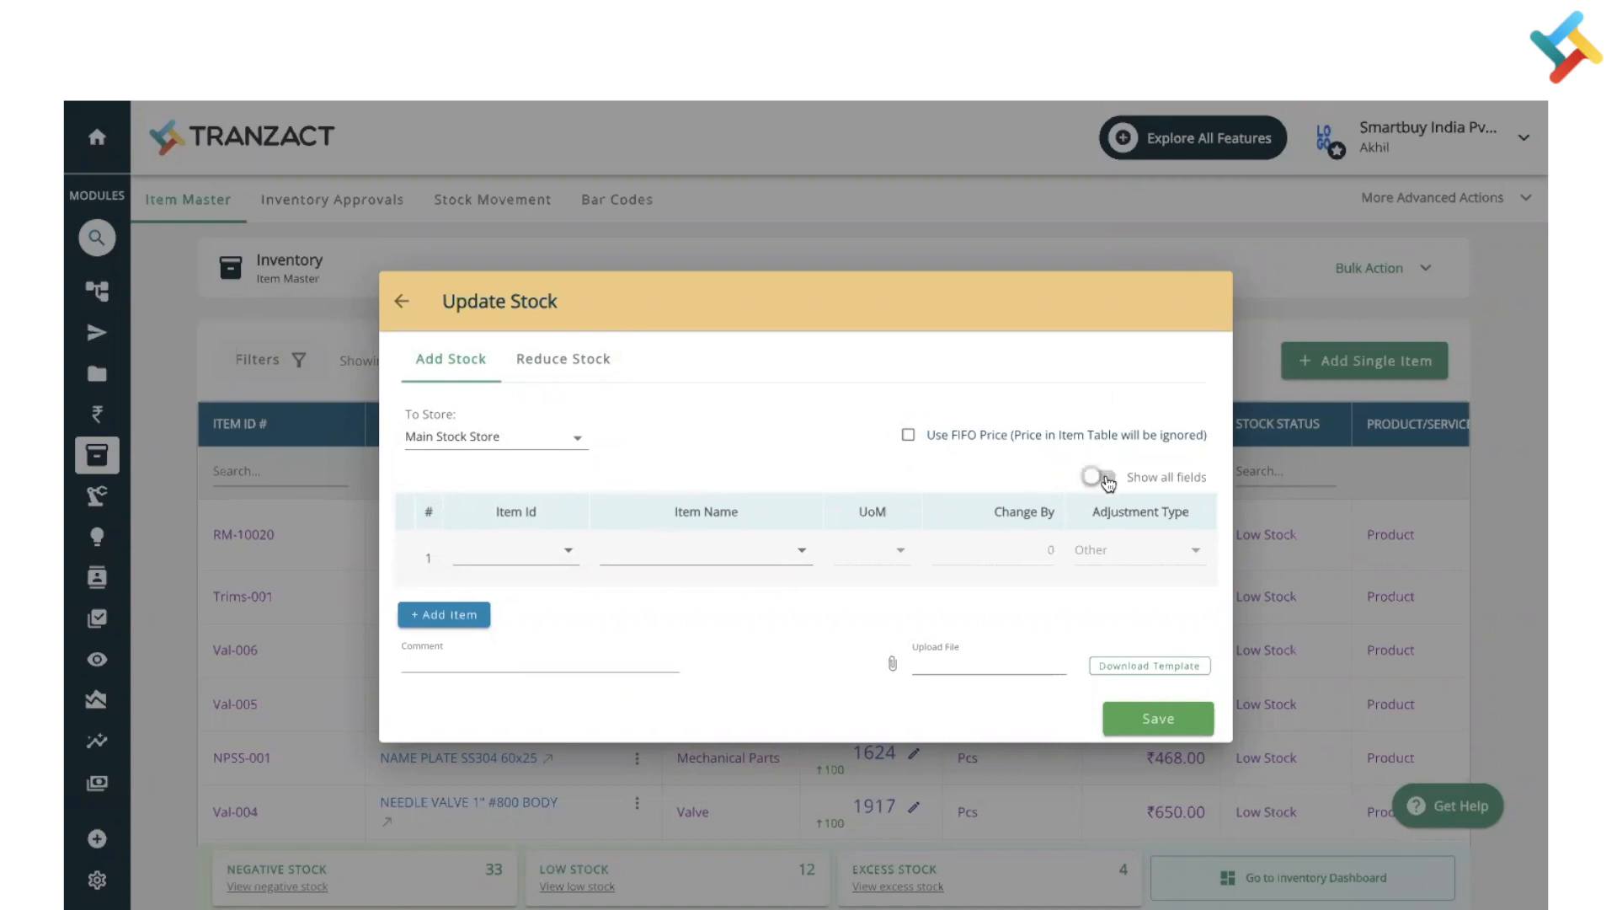
Choose Butterfly Valve, add 10 Pcs at price 800, and leave FIFO pricing off.
{"action": "left_click", "coordinate": [1095, 477]}
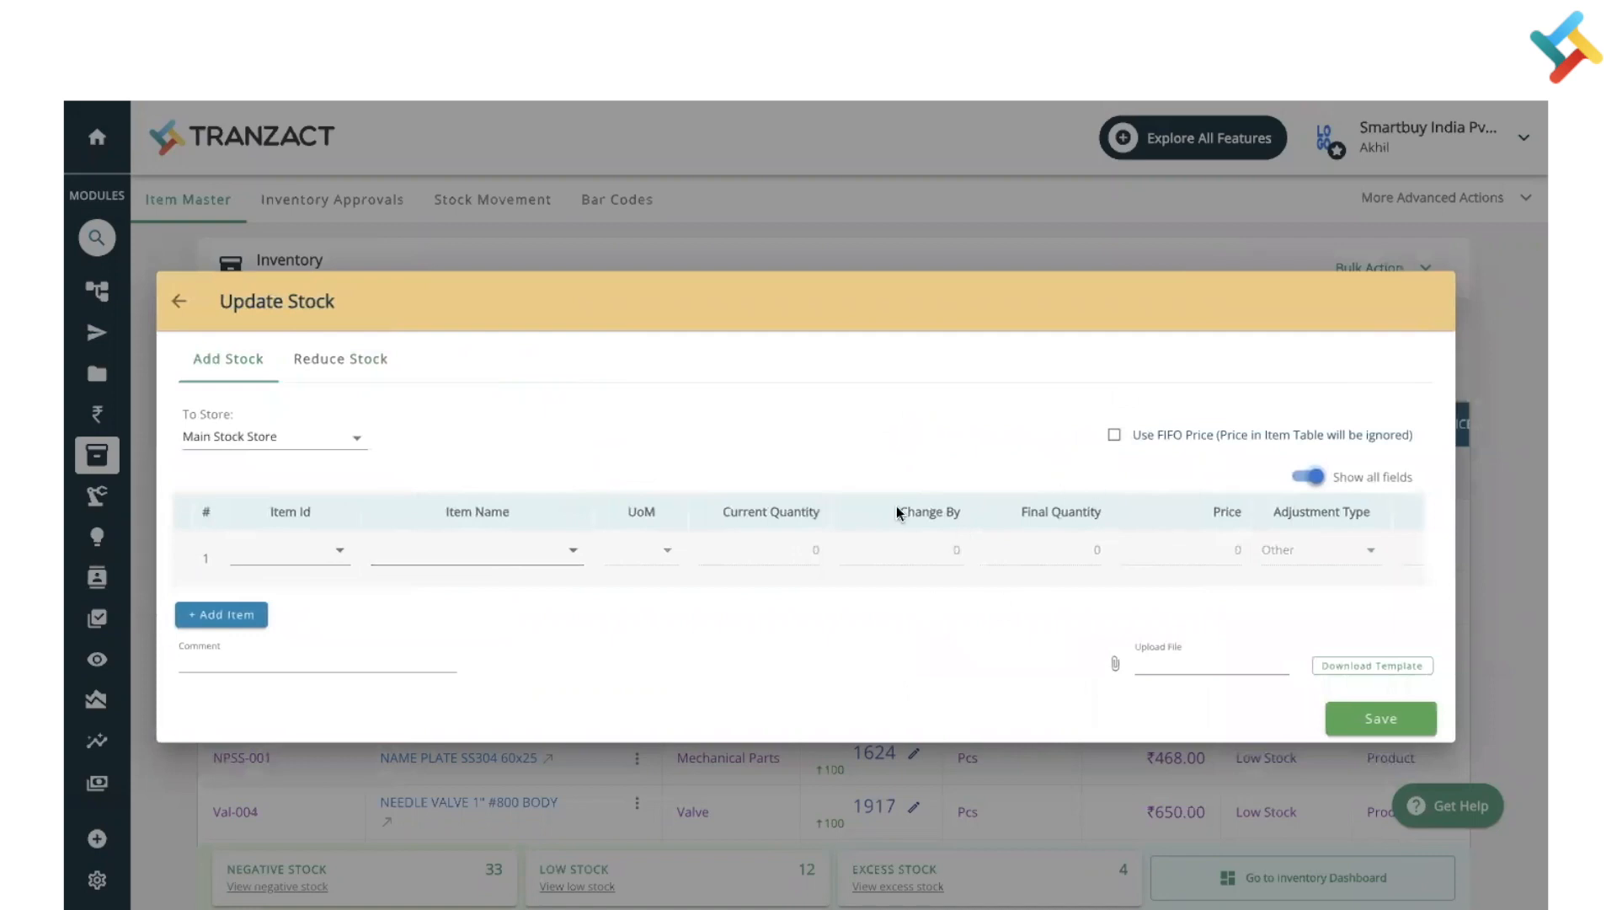
{"action": "left_click", "coordinate": [477, 548]}
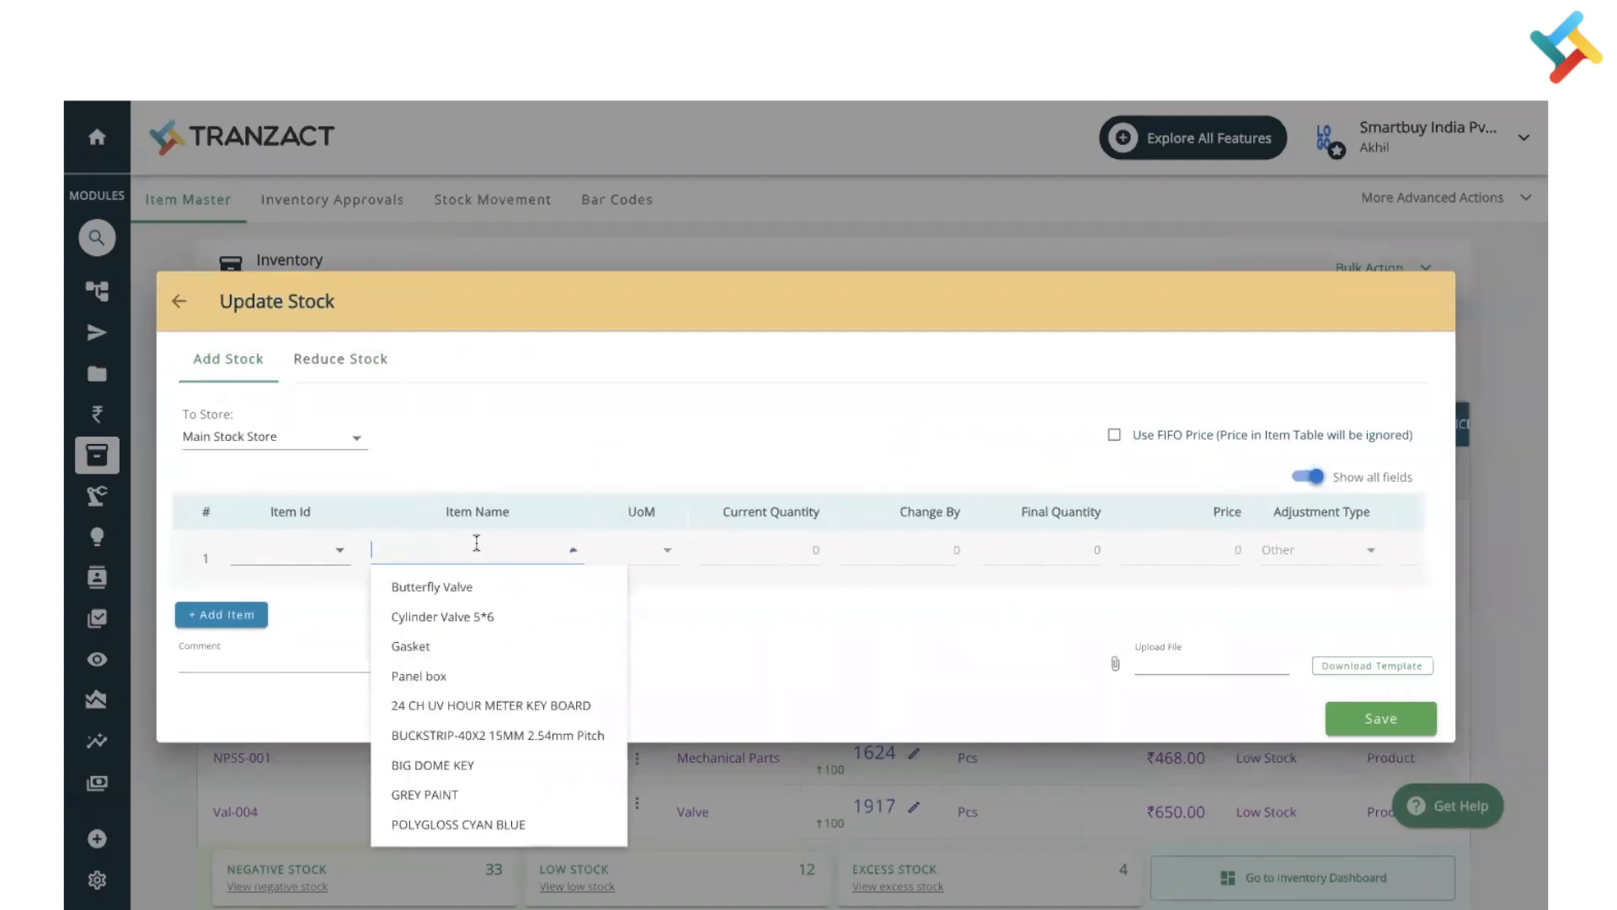
{"action": "left_click", "coordinate": [431, 587]}
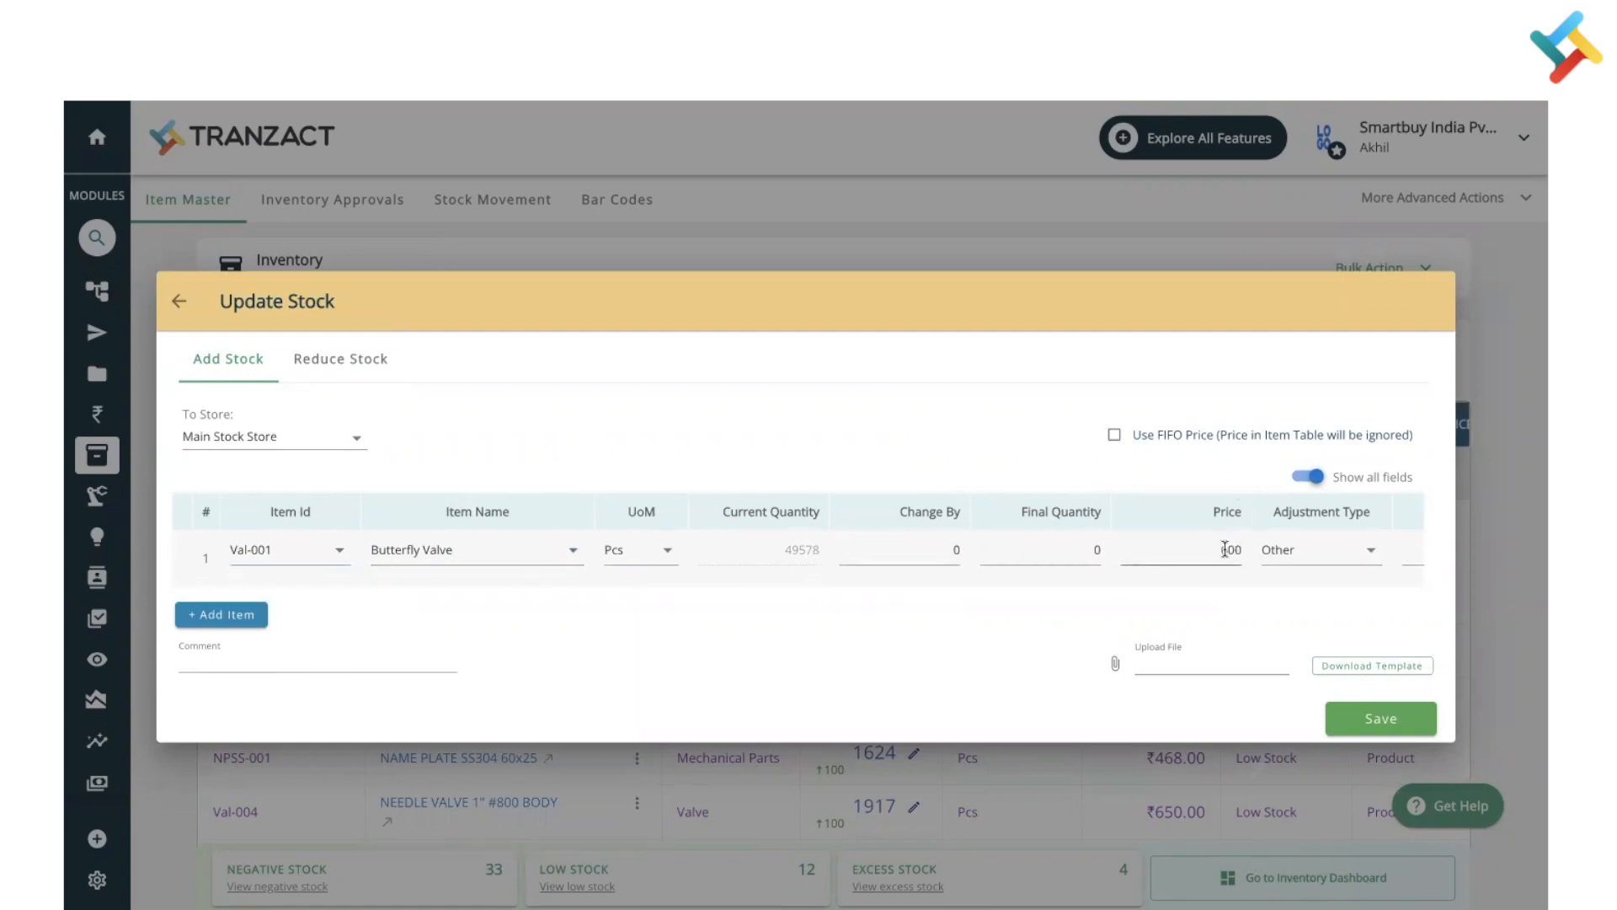
{"action": "type", "text": "600"}
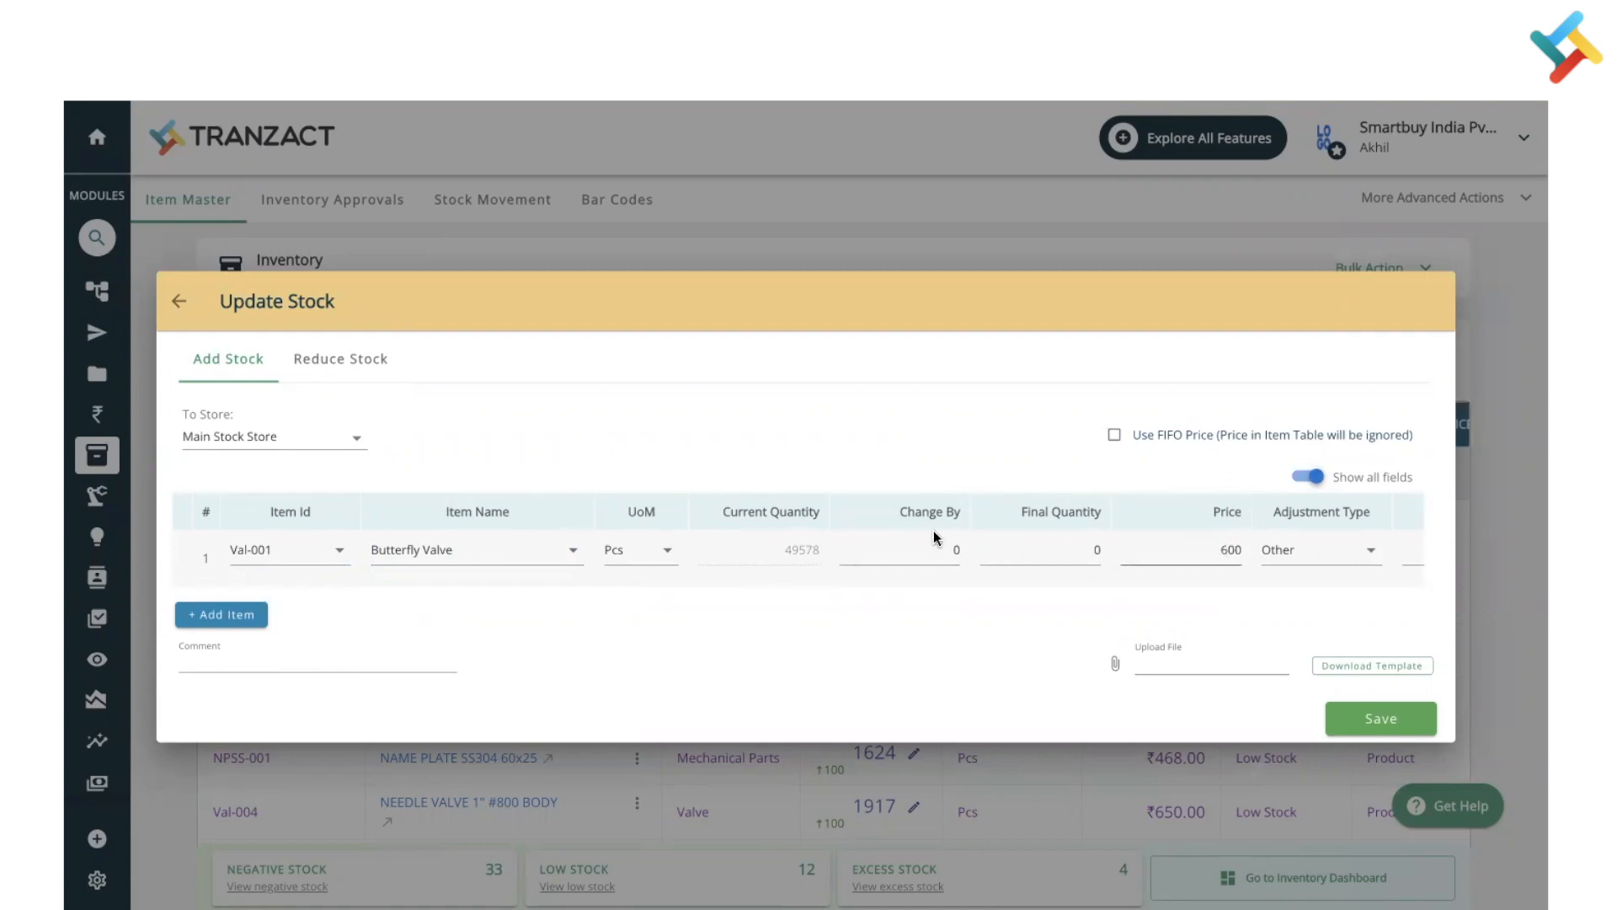
{"action": "left_click", "coordinate": [908, 549]}
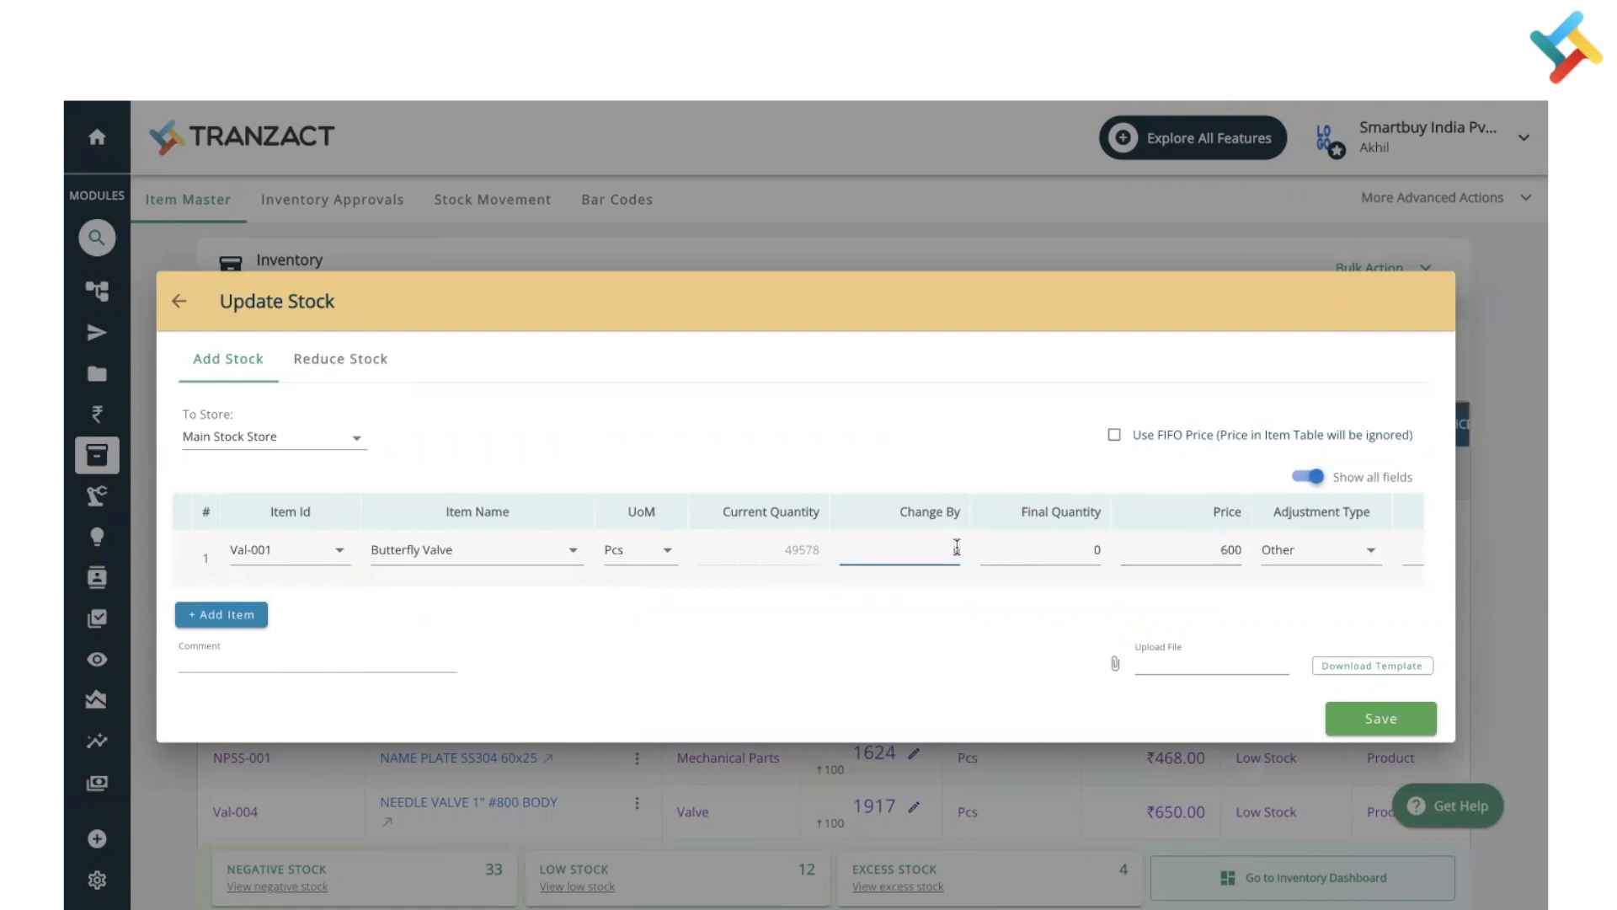
{"action": "left_click", "coordinate": [1379, 718]}
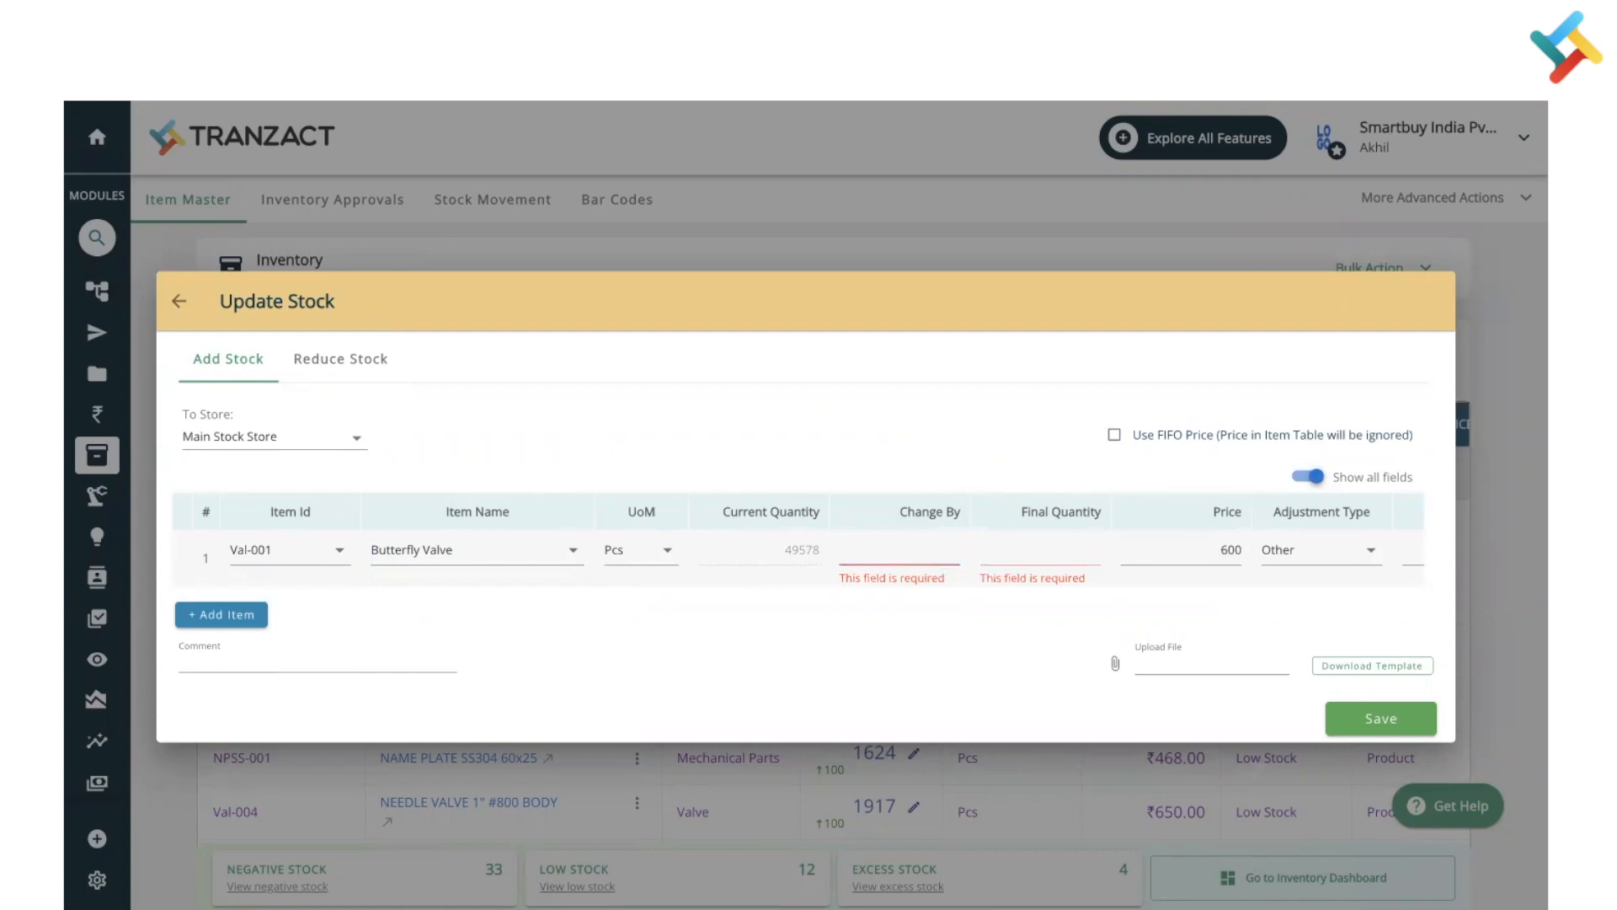
{"action": "type", "text": "10"}
{"action": "type", "text": "8"}
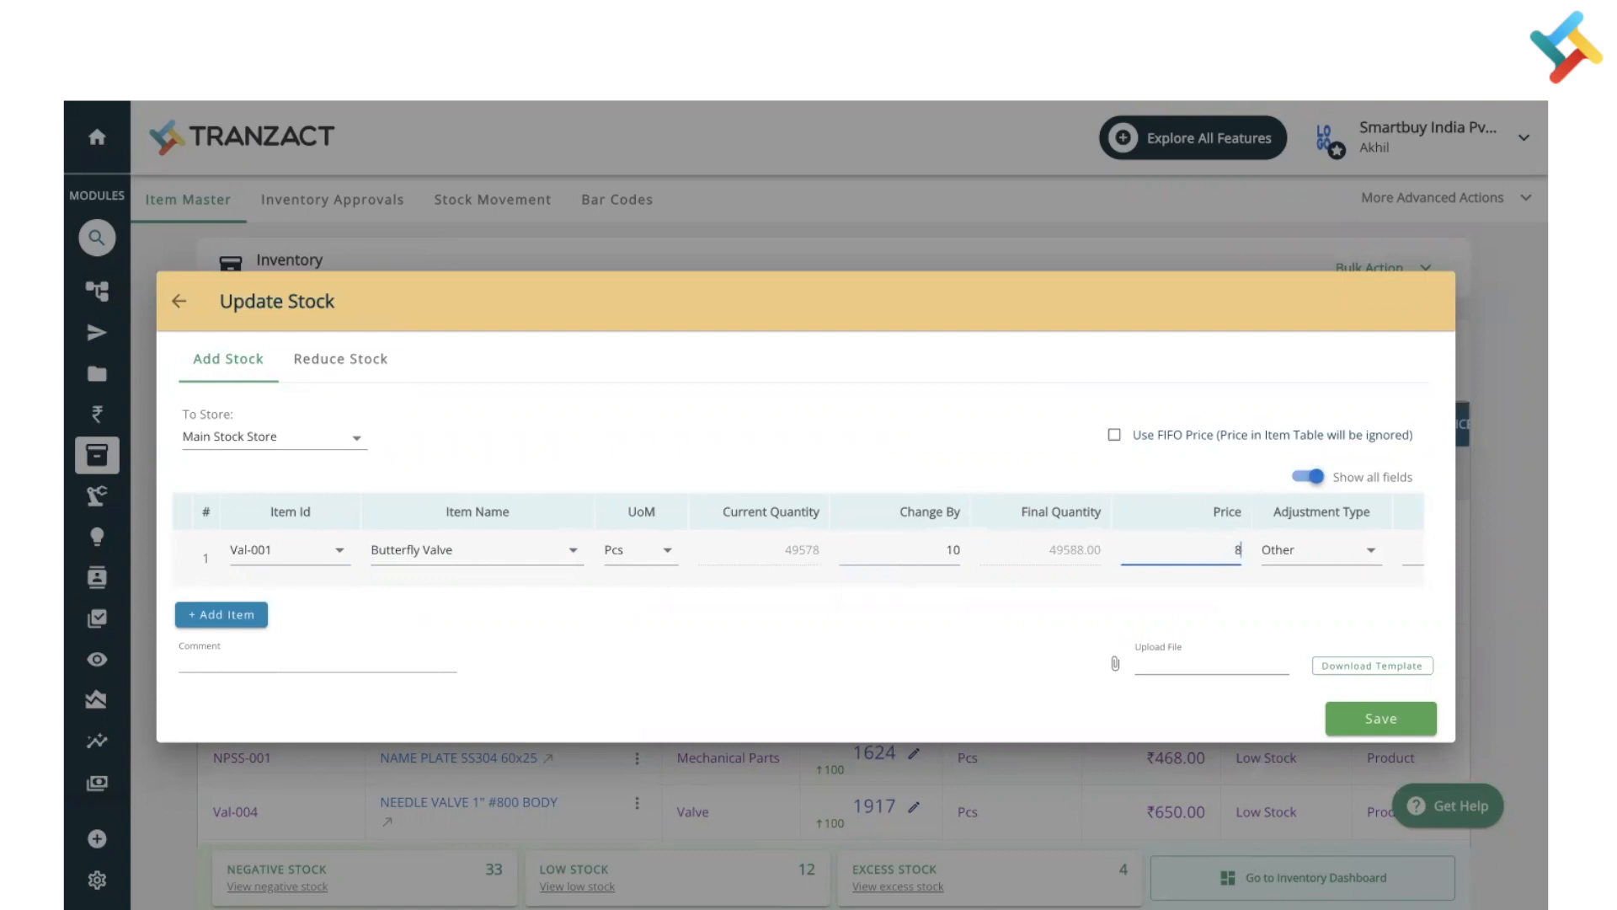
{"action": "type", "text": "00"}
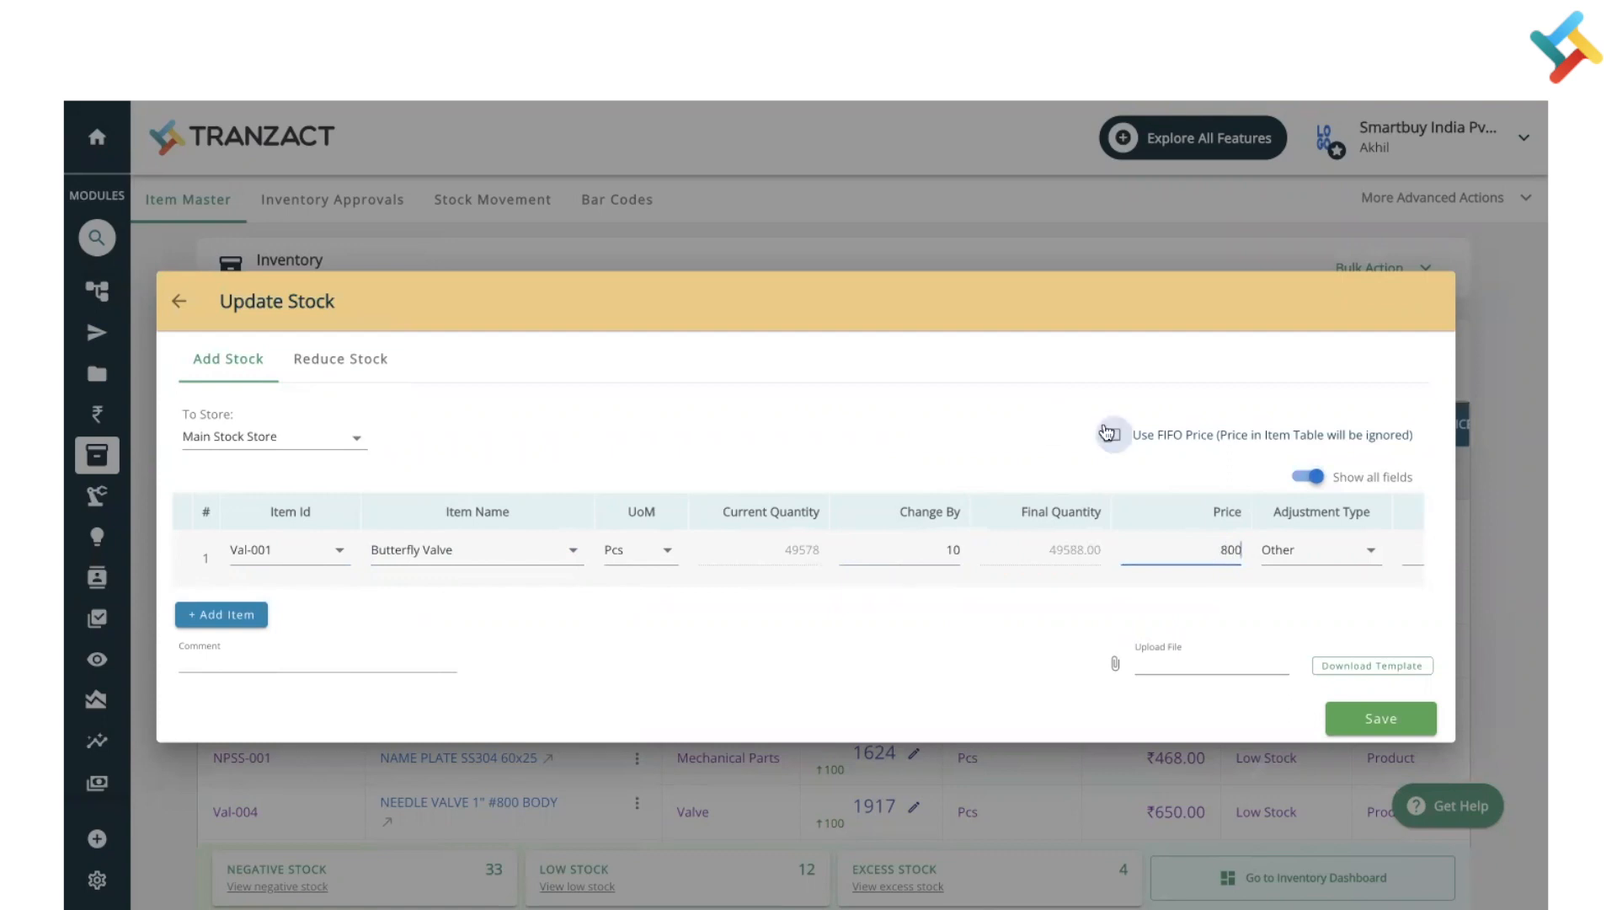
{"action": "left_click", "coordinate": [1112, 433]}
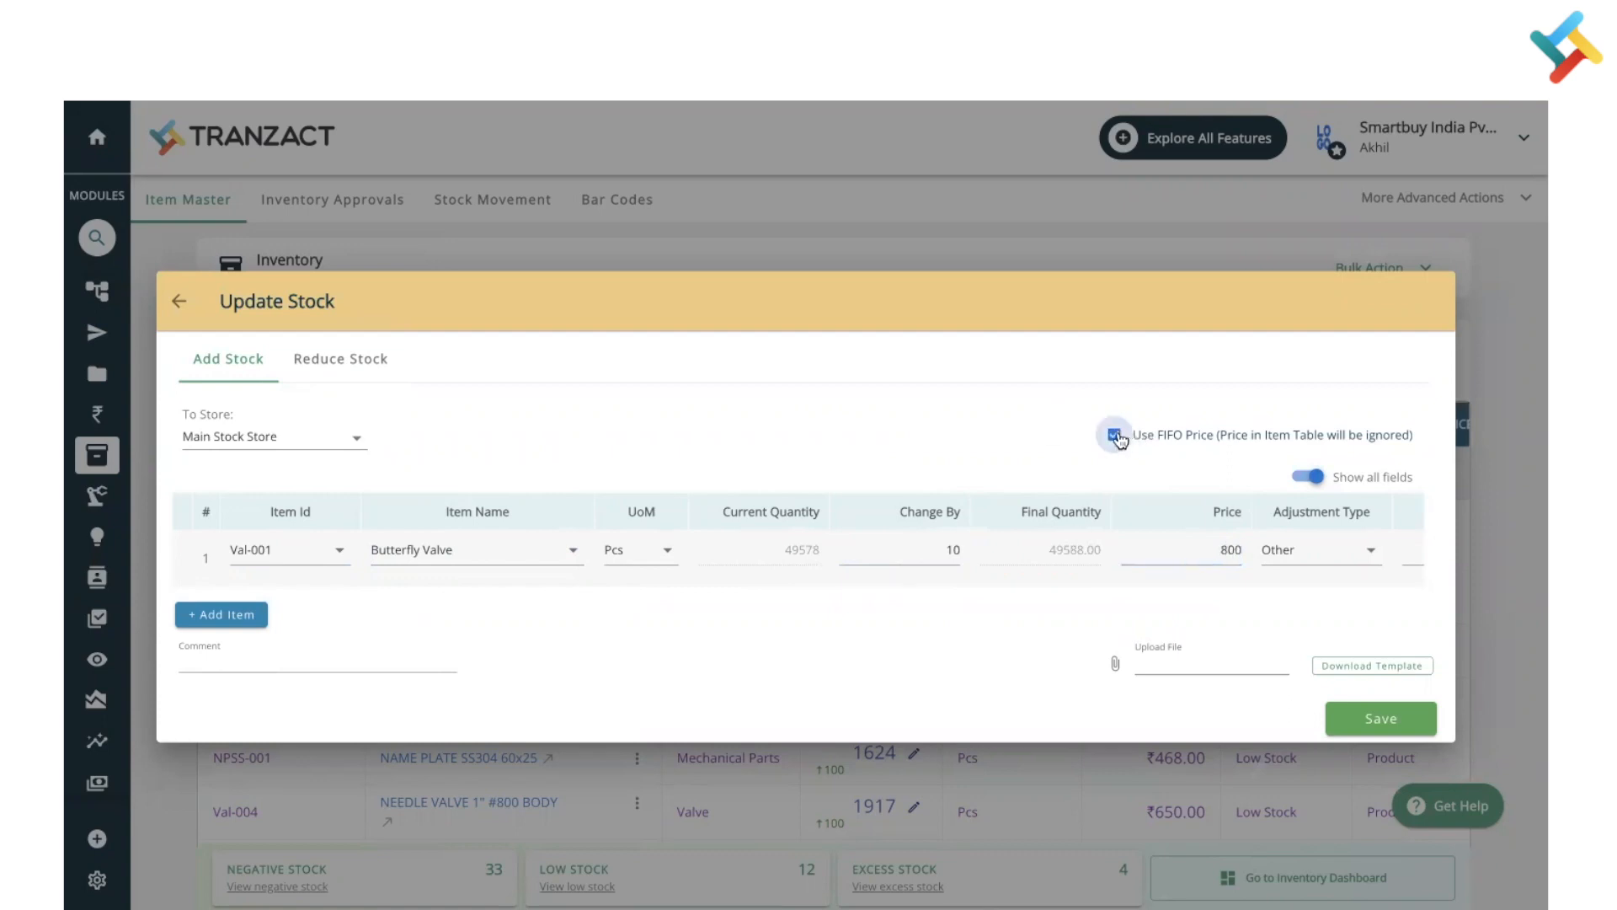
{"action": "left_click", "coordinate": [1114, 435]}
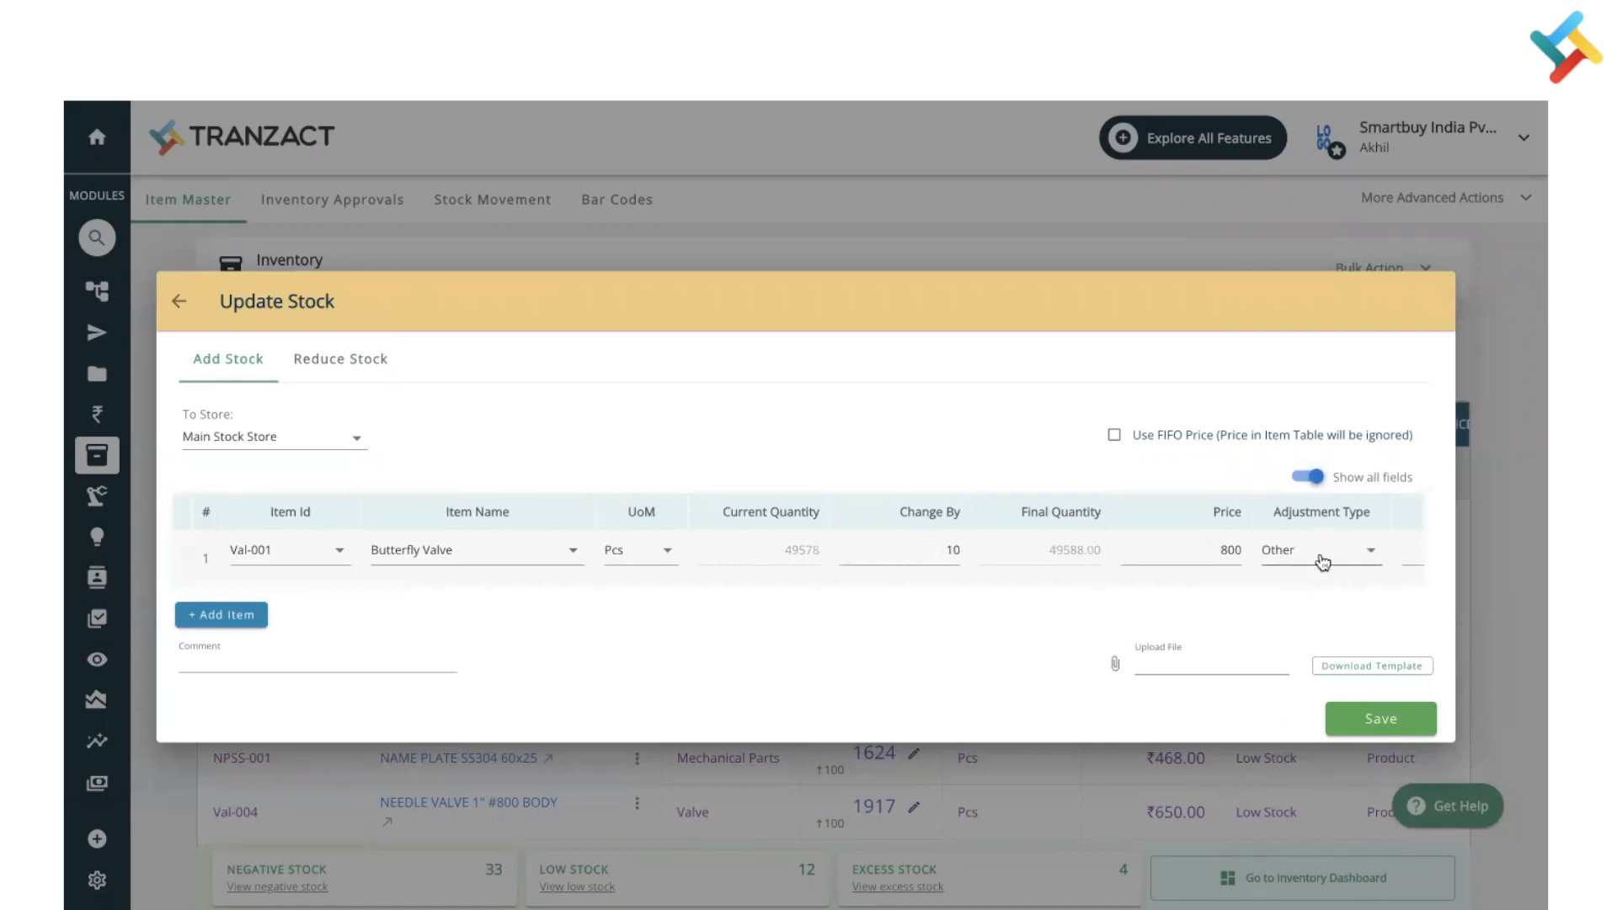
Set the Butterfly Valve row's adjustment type to Reconciliation.
{"action": "left_click", "coordinate": [1320, 548]}
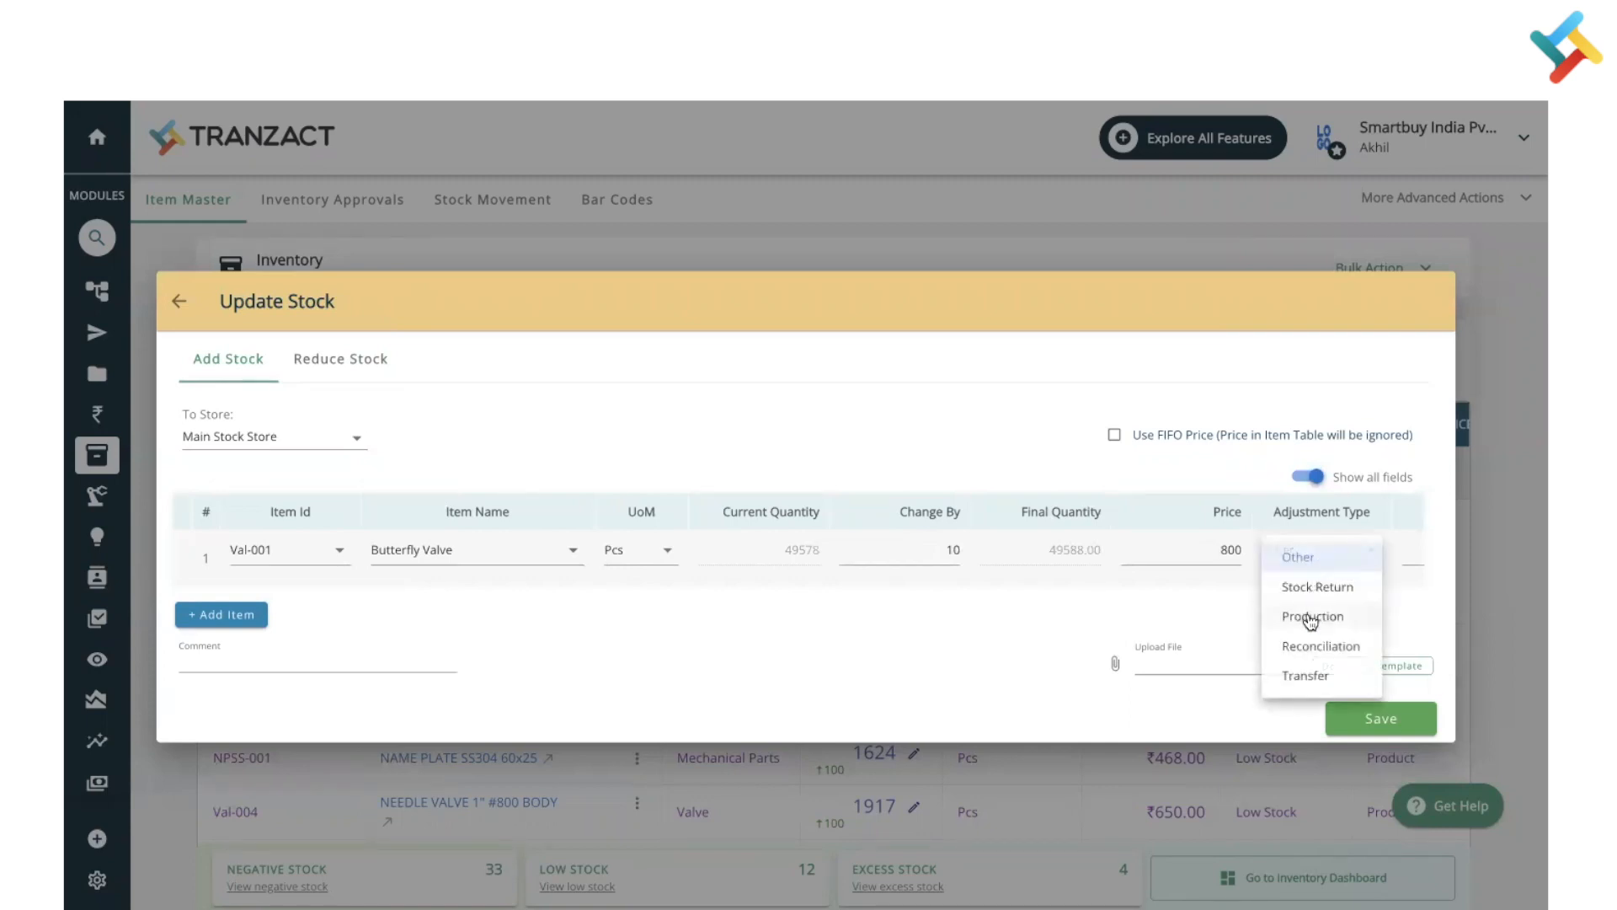
{"action": "mouse_move", "coordinate": [1328, 648]}
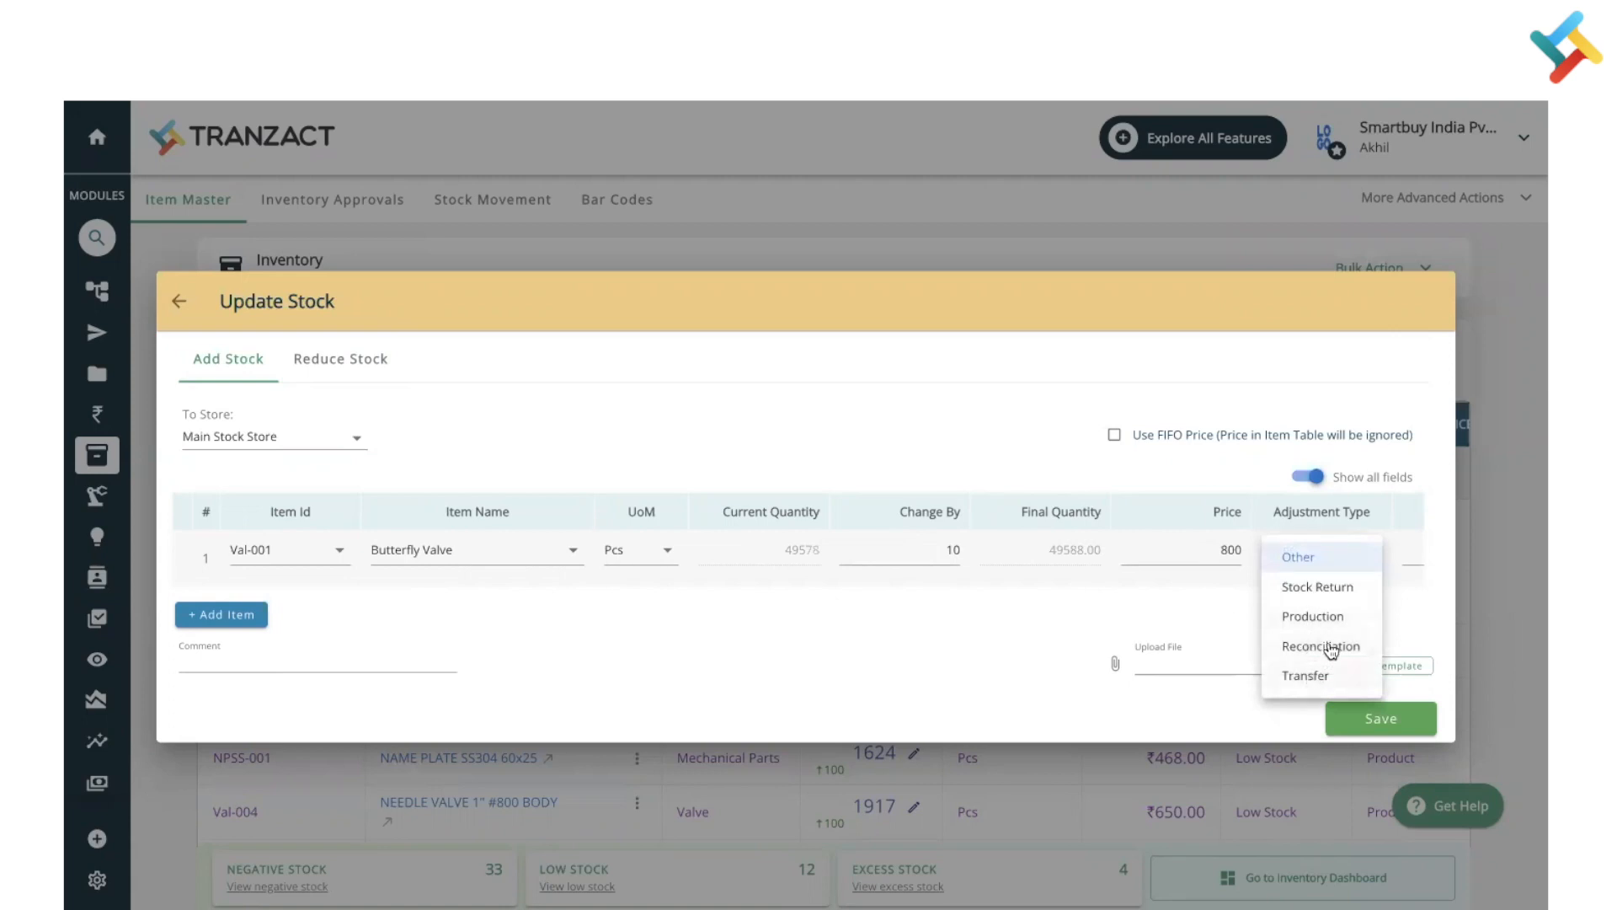
{"action": "left_click", "coordinate": [1319, 646]}
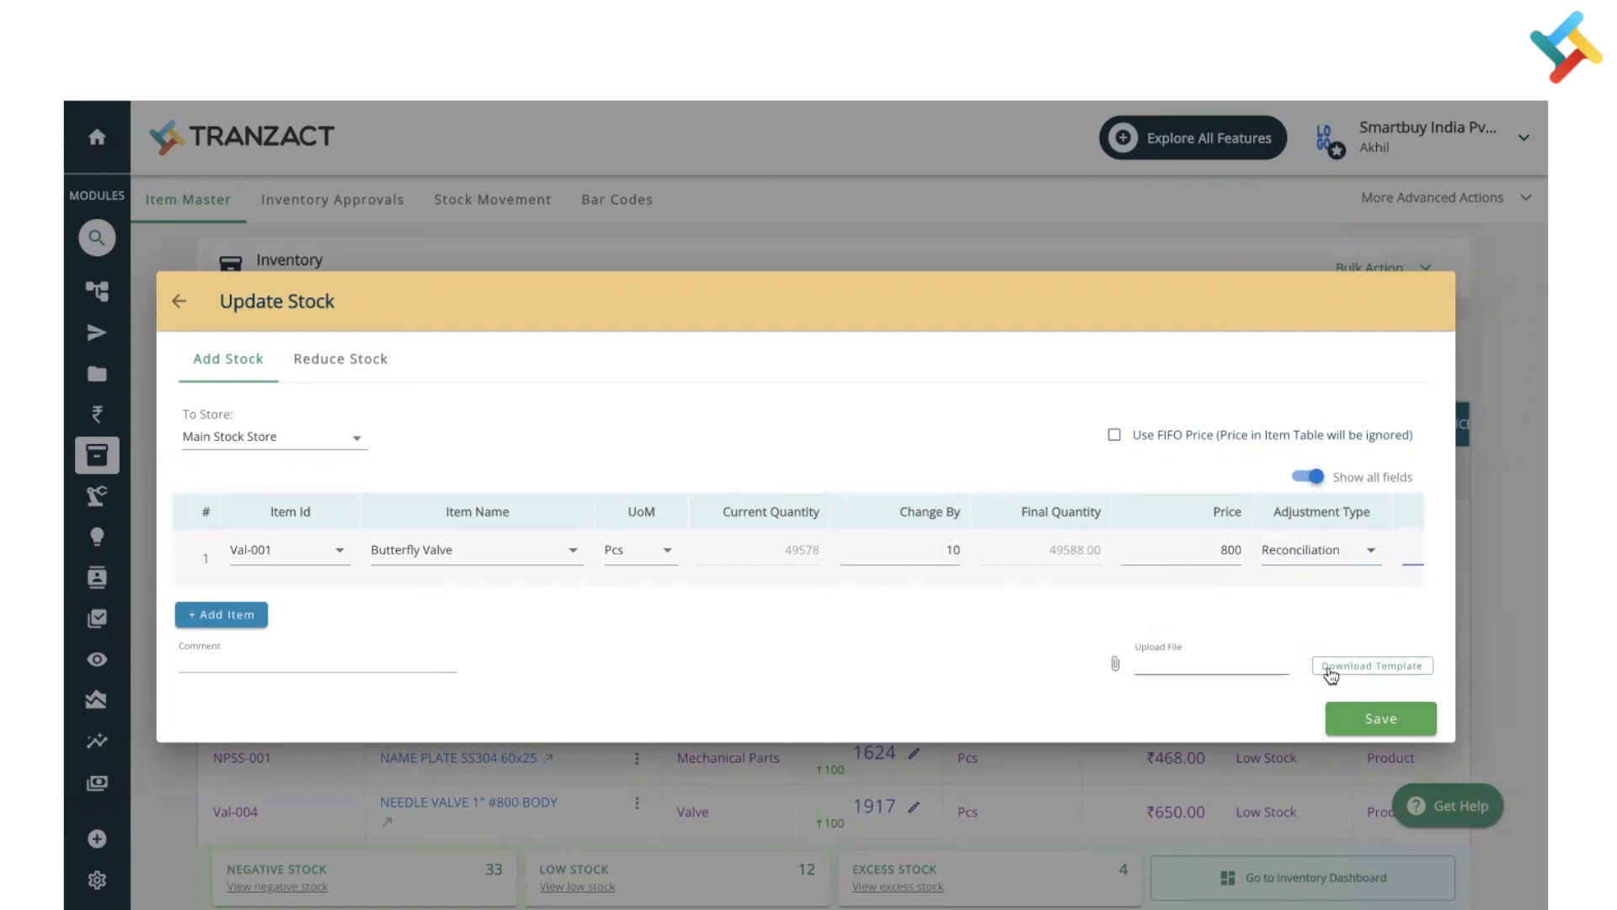
{"action": "mouse_move", "coordinate": [1364, 668]}
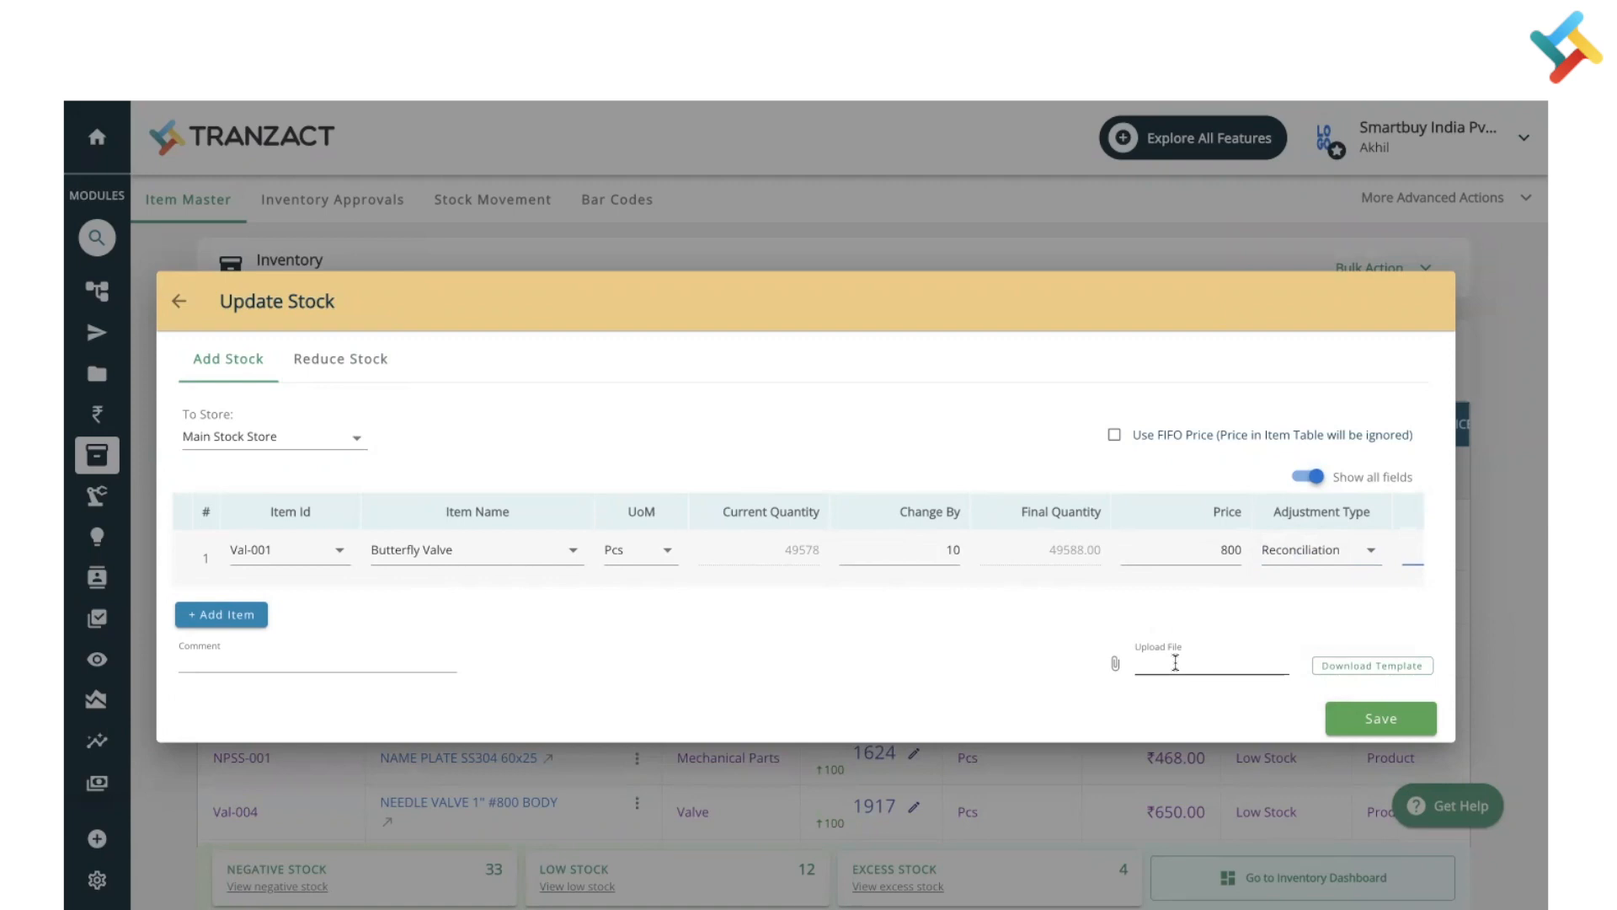
{"action": "mouse_move", "coordinate": [415, 525]}
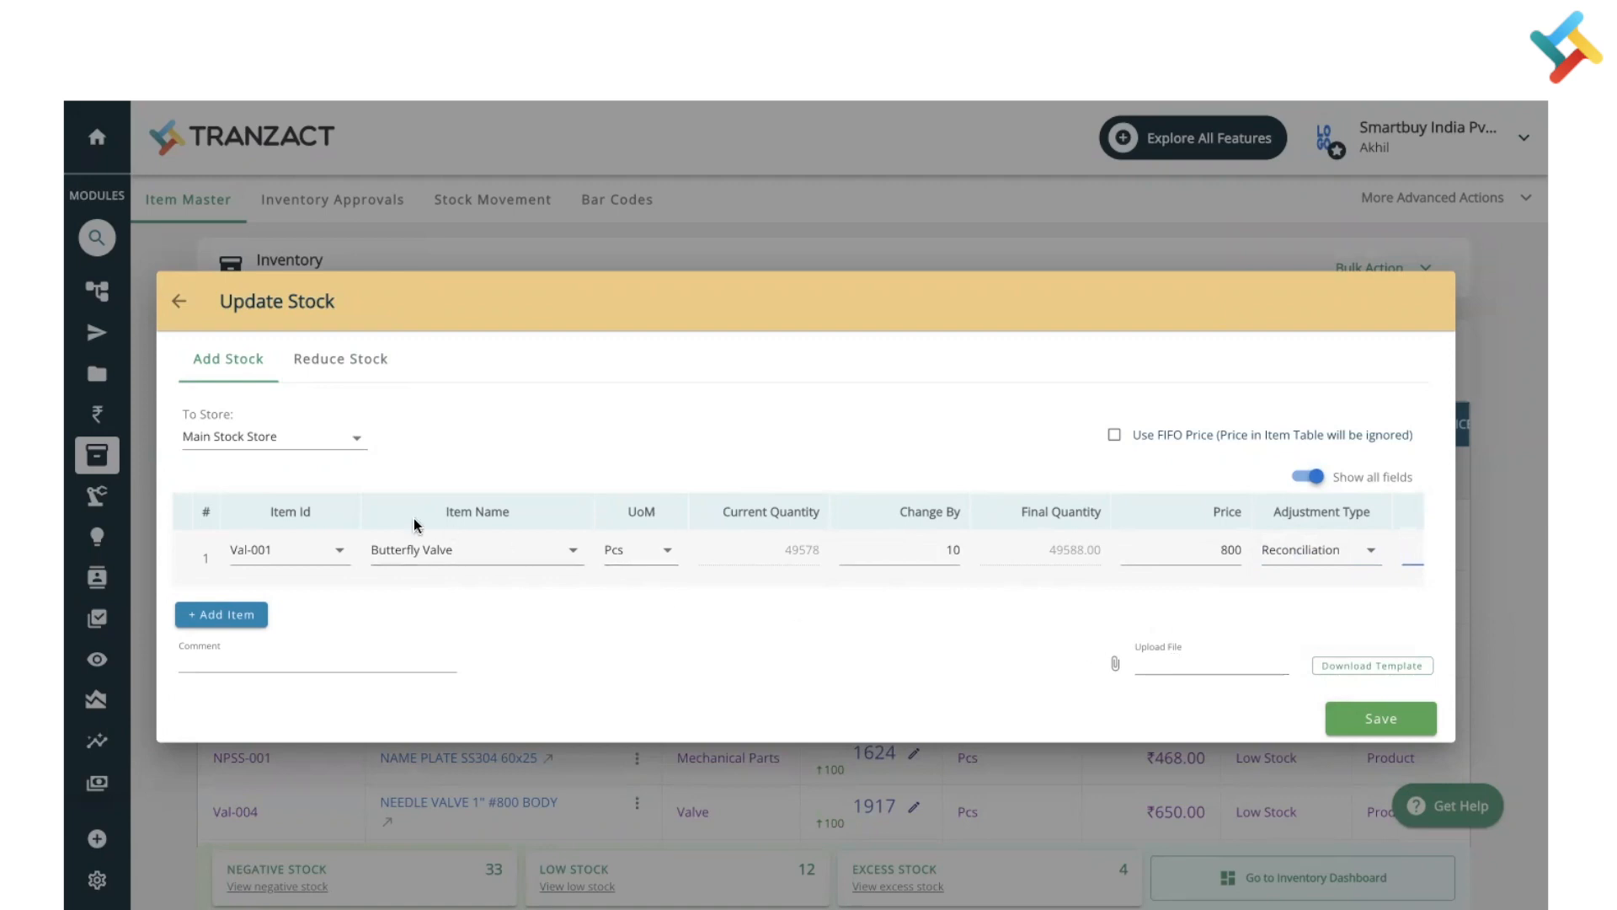
{"action": "mouse_move", "coordinate": [679, 605]}
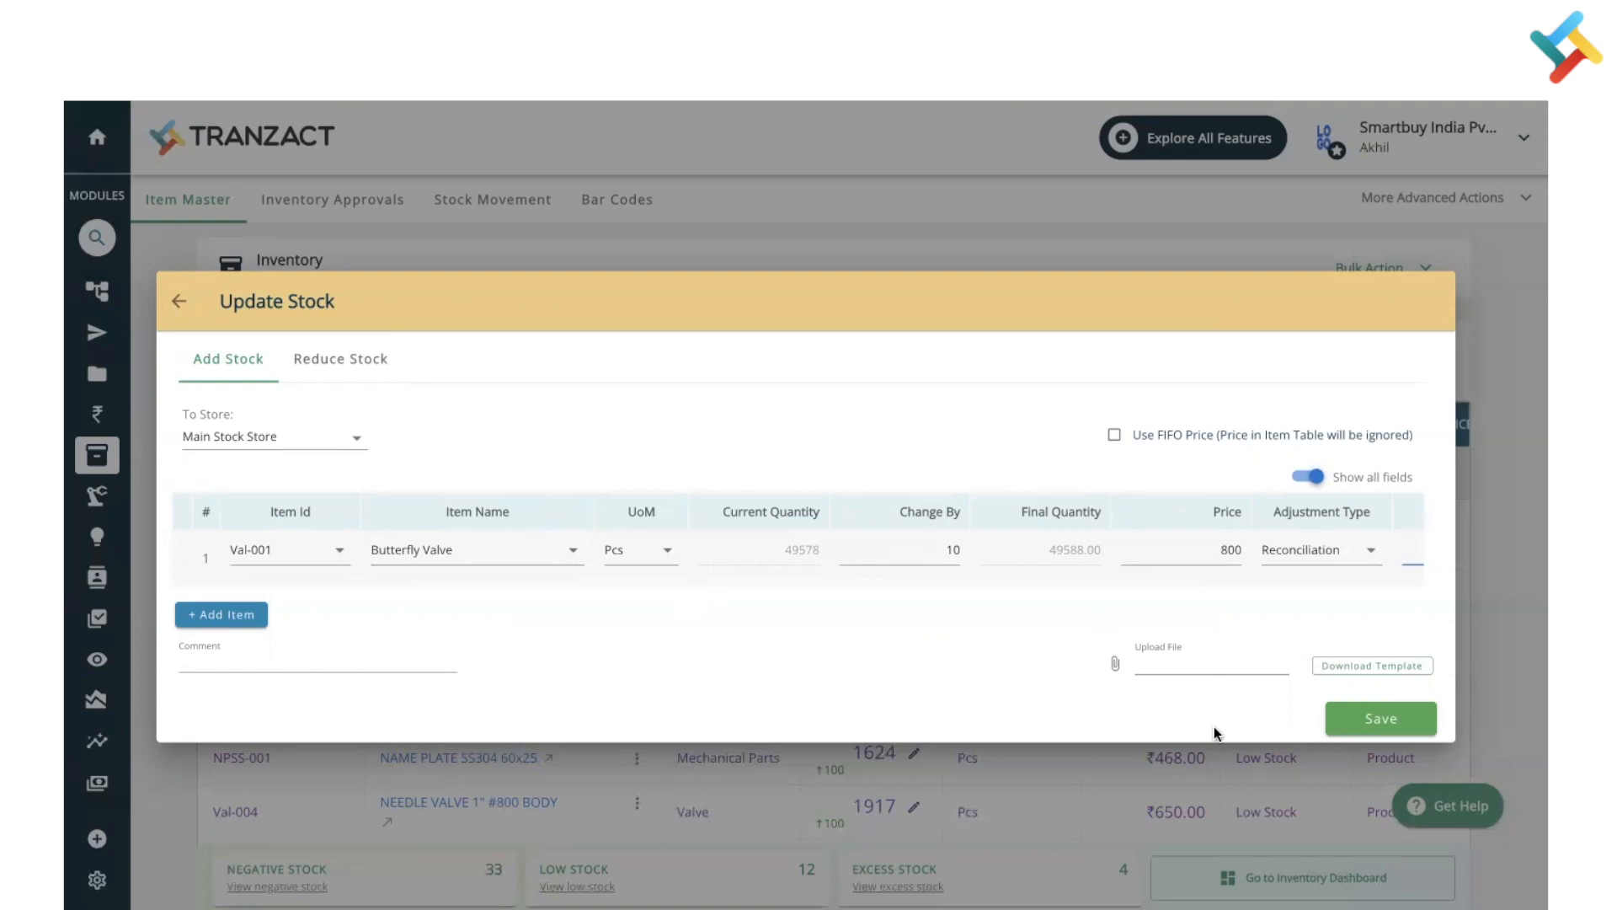
Save the stock addition, returning to the Item Master list.
{"action": "left_click", "coordinate": [1380, 718]}
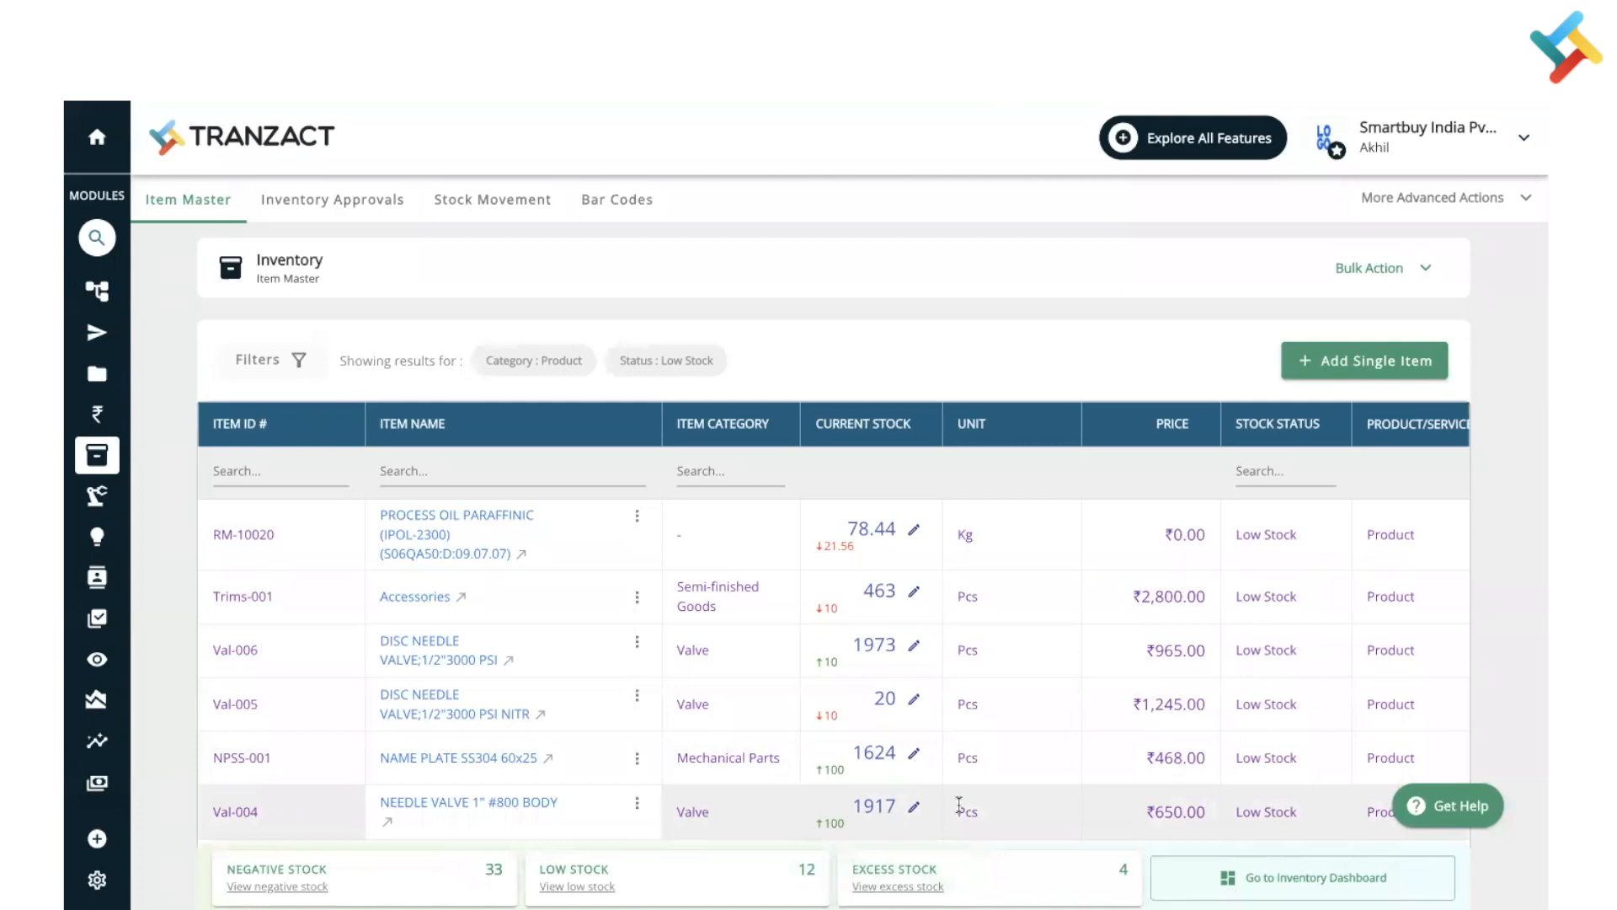
{"action": "mouse_move", "coordinate": [469, 201]}
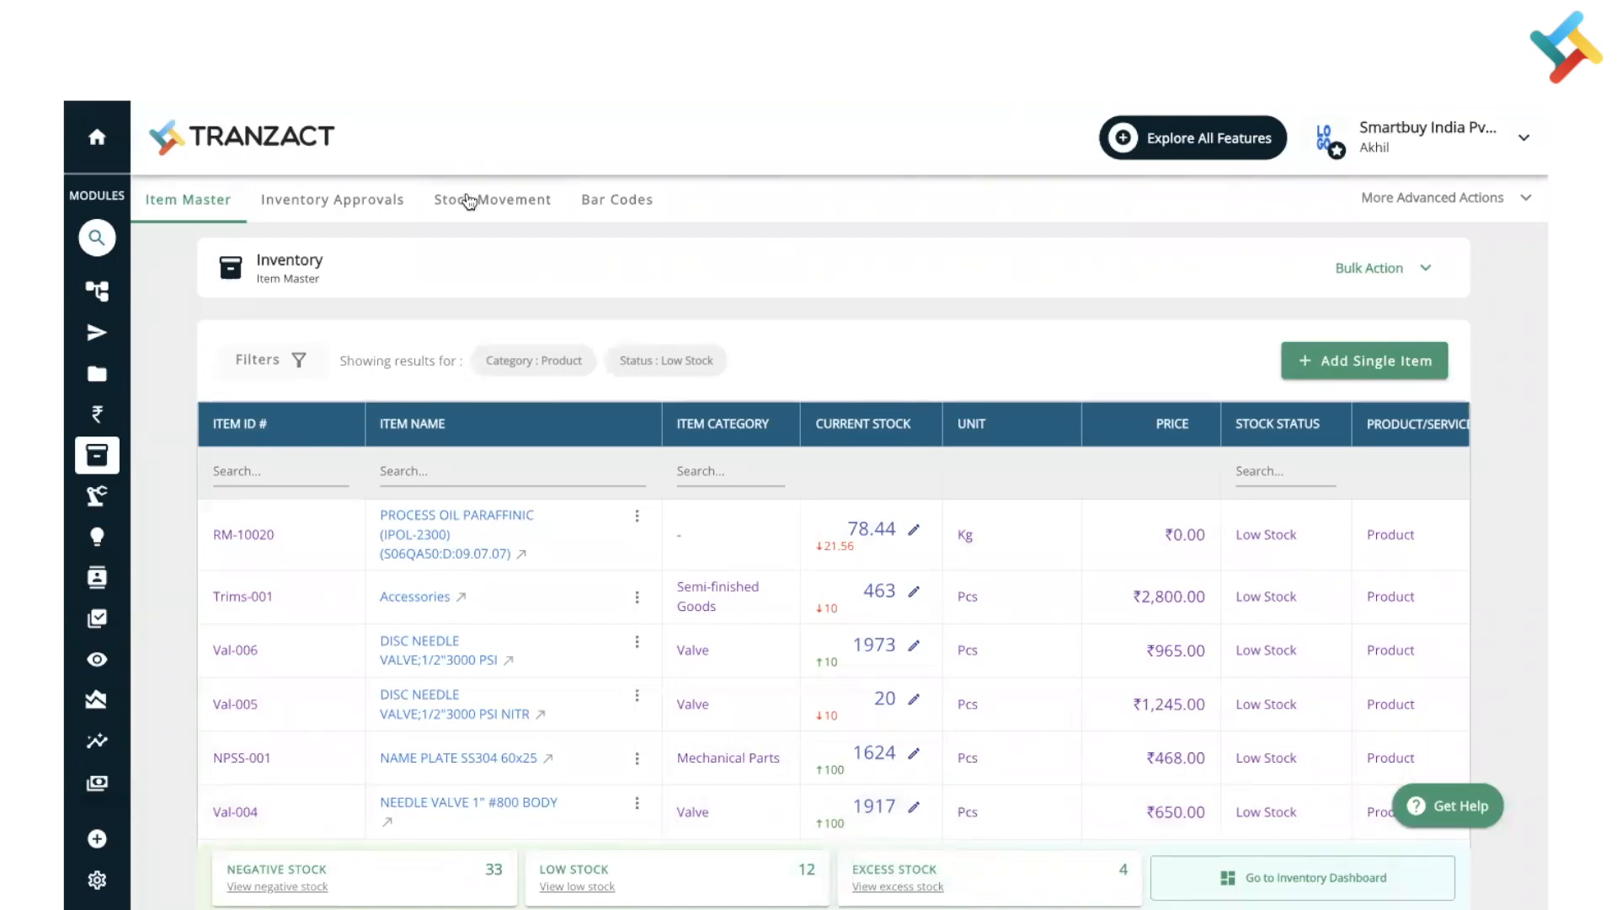
Filter the Stock Movement list to Manual Adjustment records, showing MAJ00251 at the top.
{"action": "left_click", "coordinate": [492, 199]}
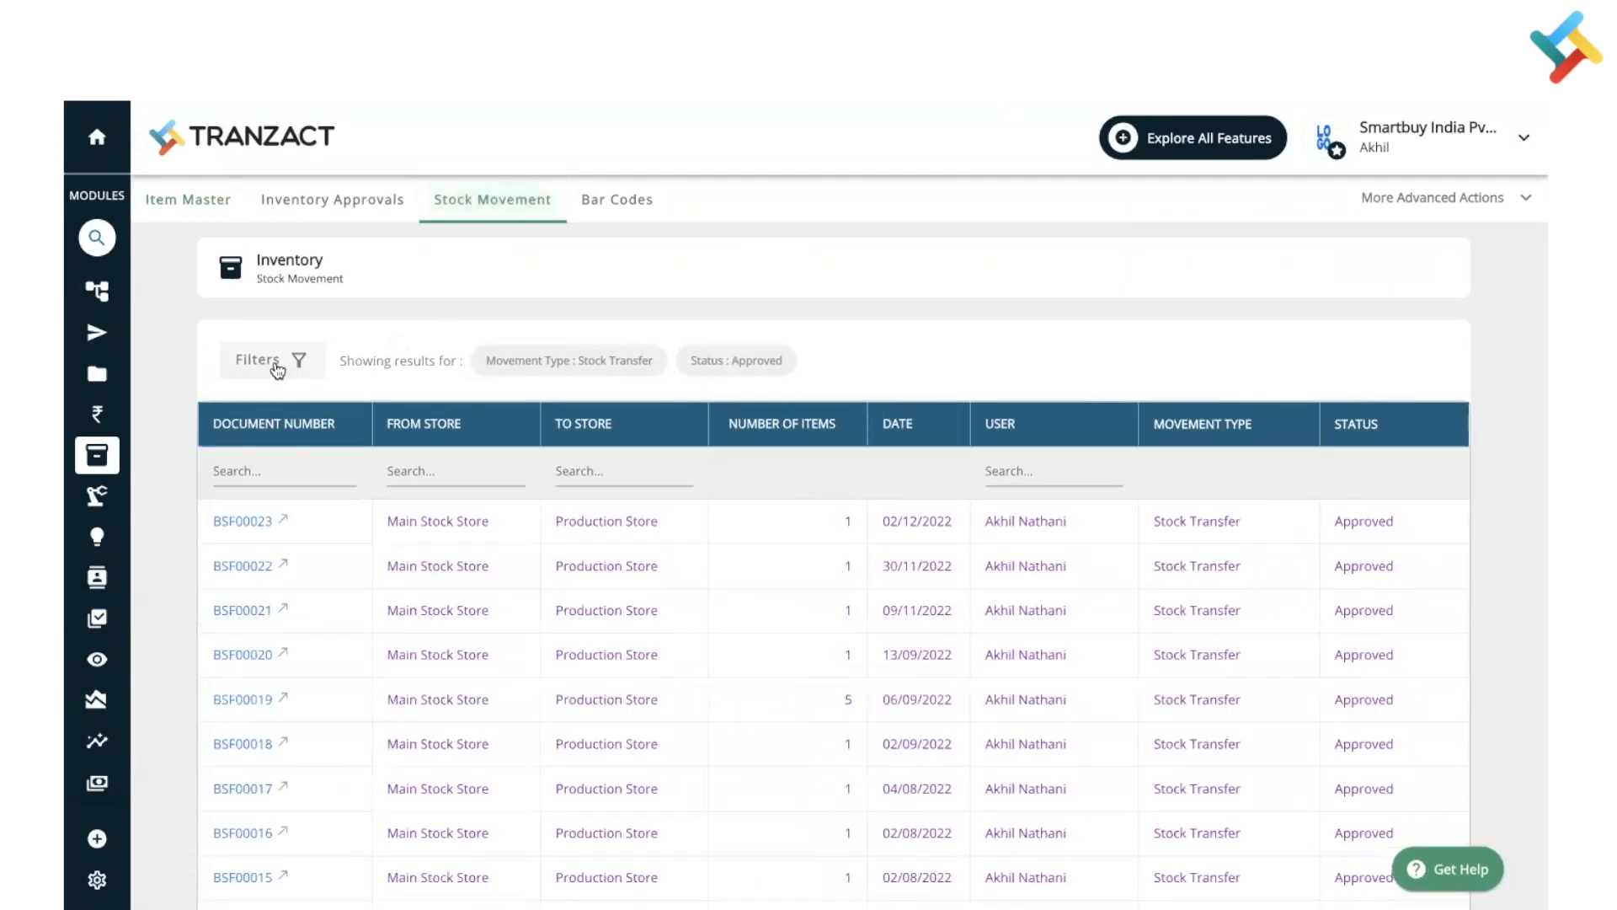
{"action": "left_click", "coordinate": [271, 359]}
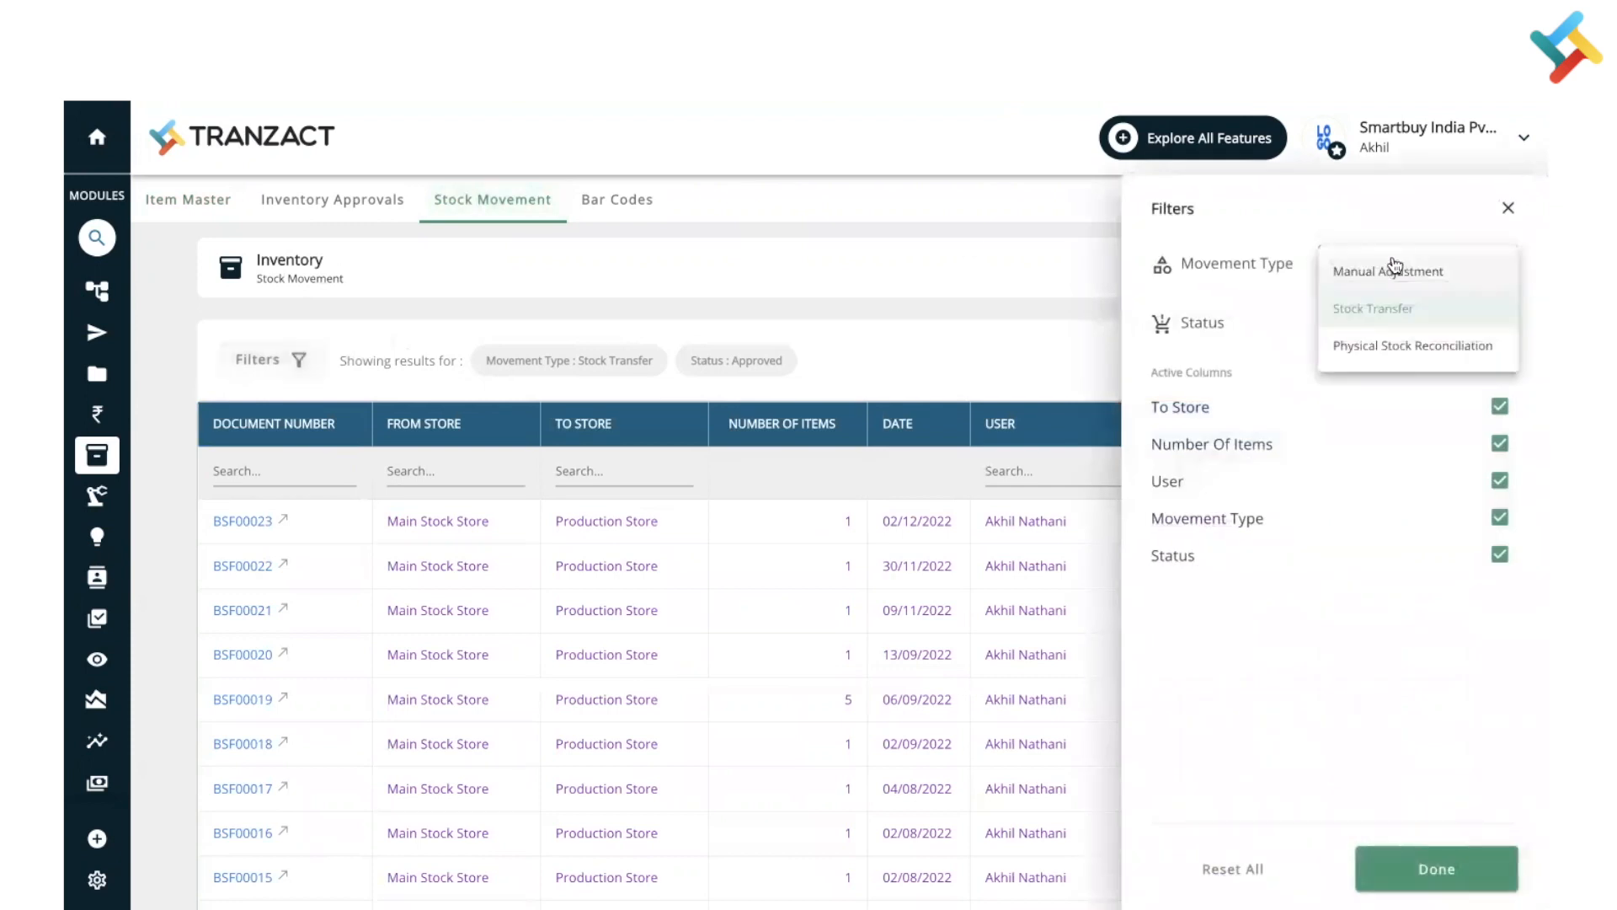
{"action": "left_click", "coordinate": [1393, 271]}
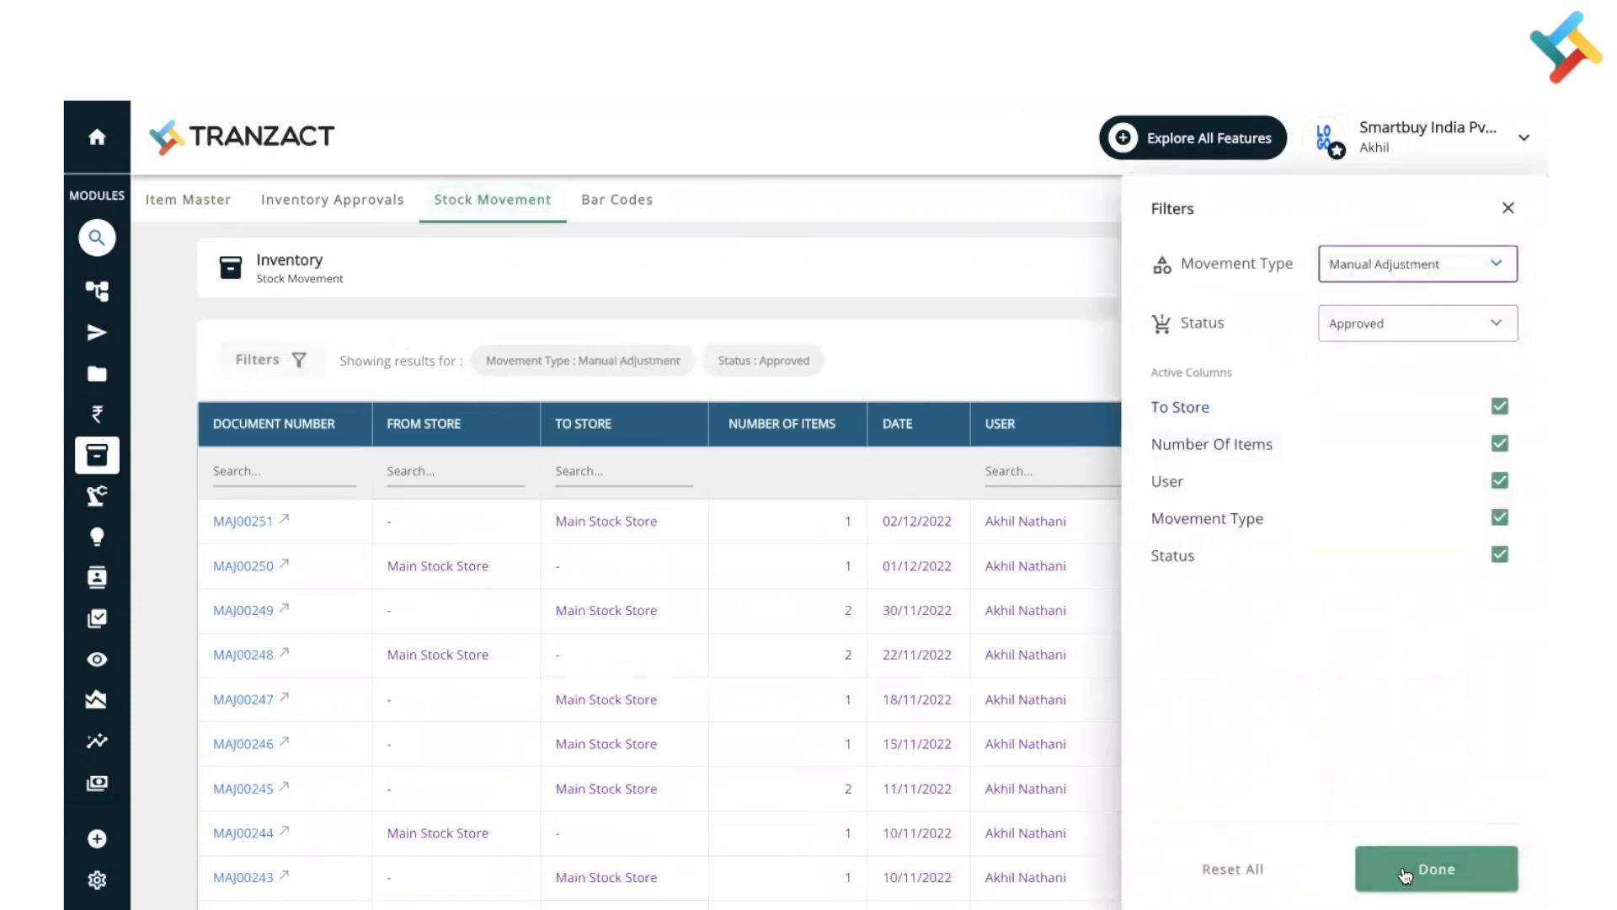
{"action": "left_click", "coordinate": [1434, 868]}
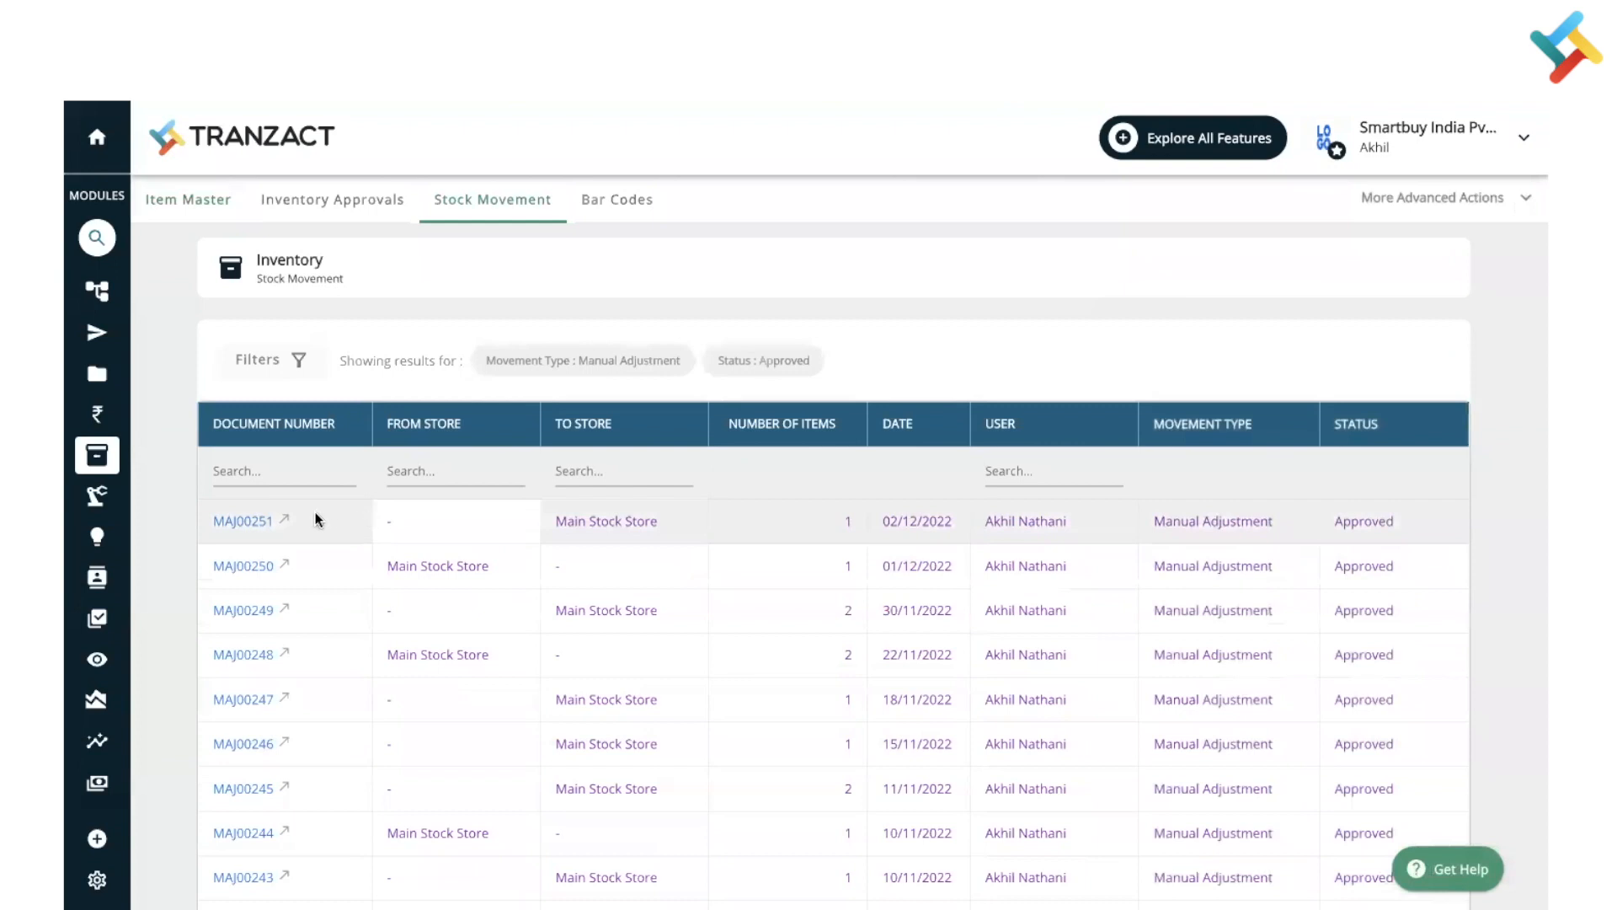
{"action": "mouse_move", "coordinate": [555, 533]}
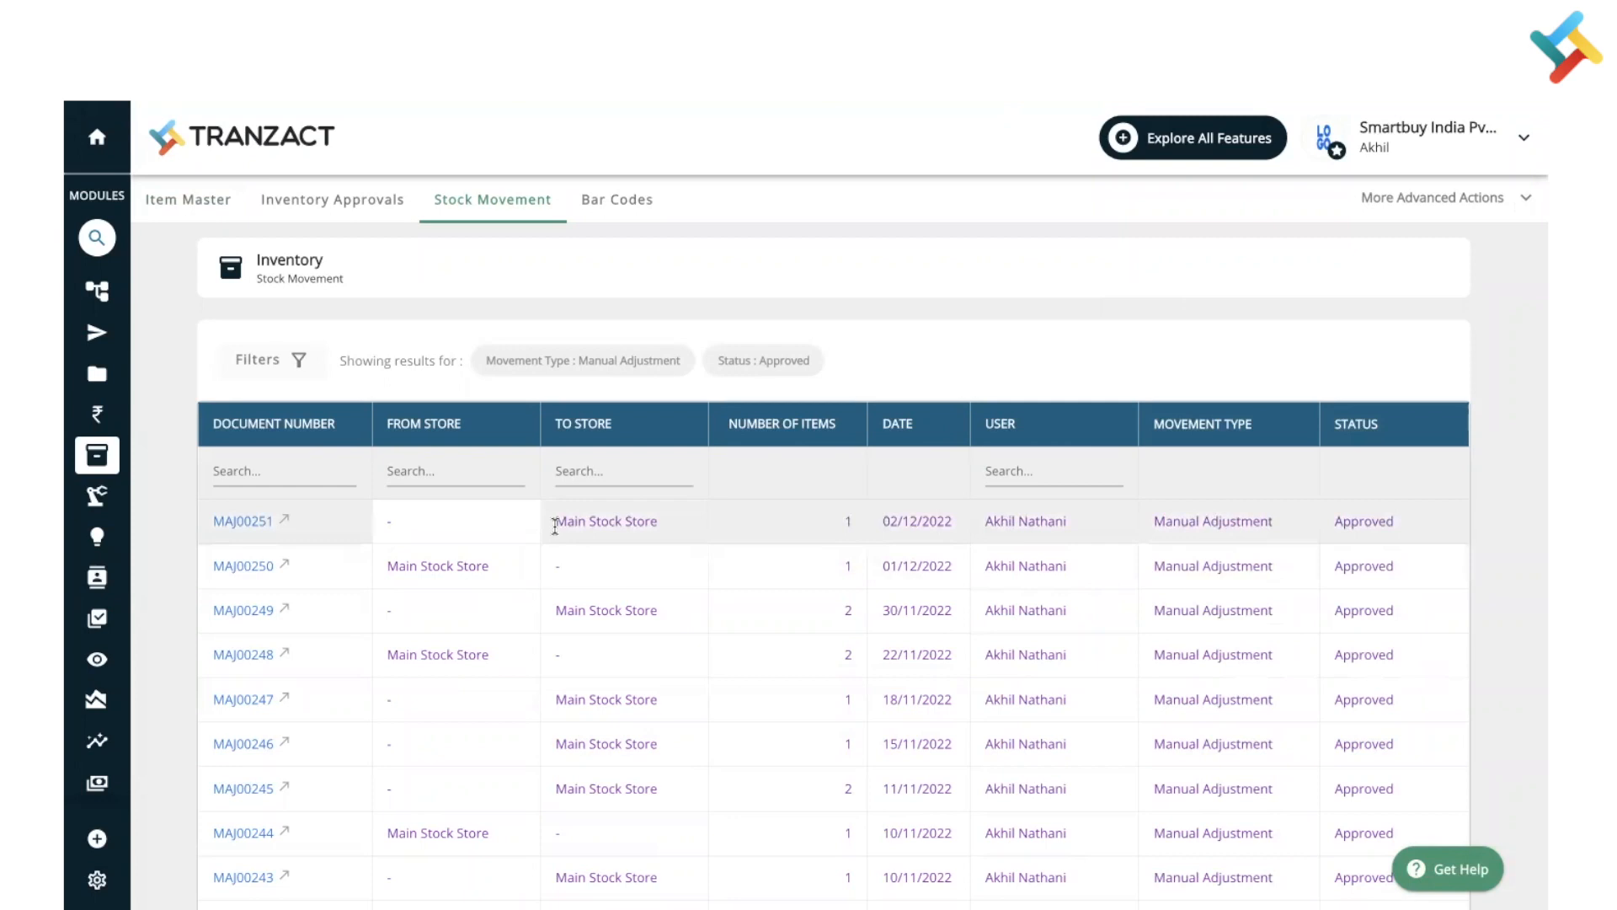
{"action": "mouse_move", "coordinate": [708, 608]}
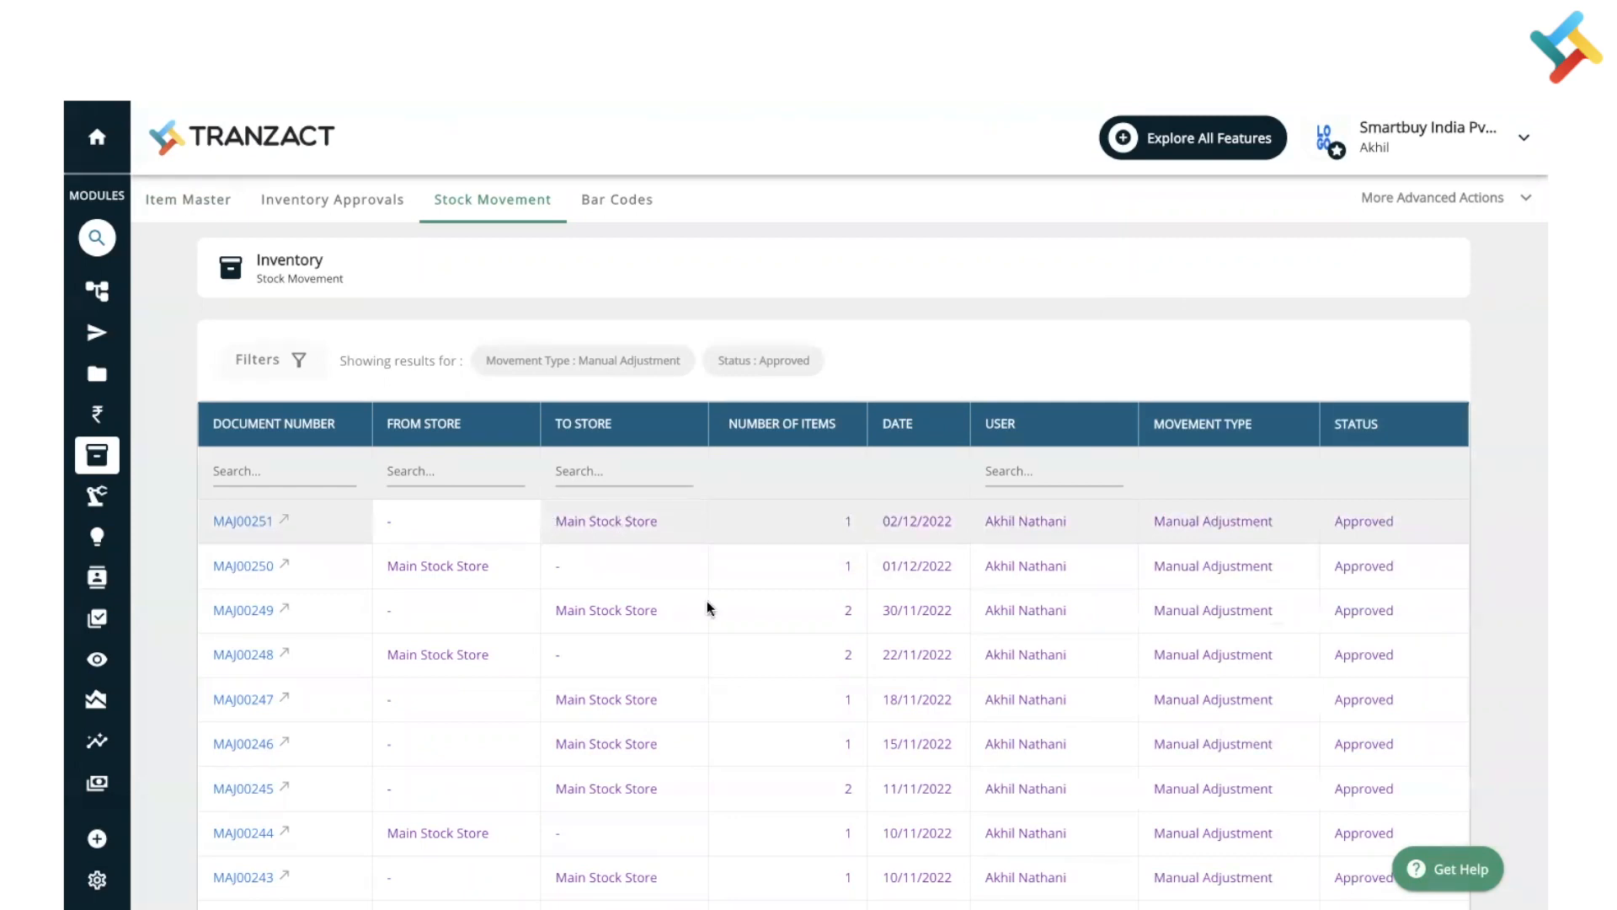